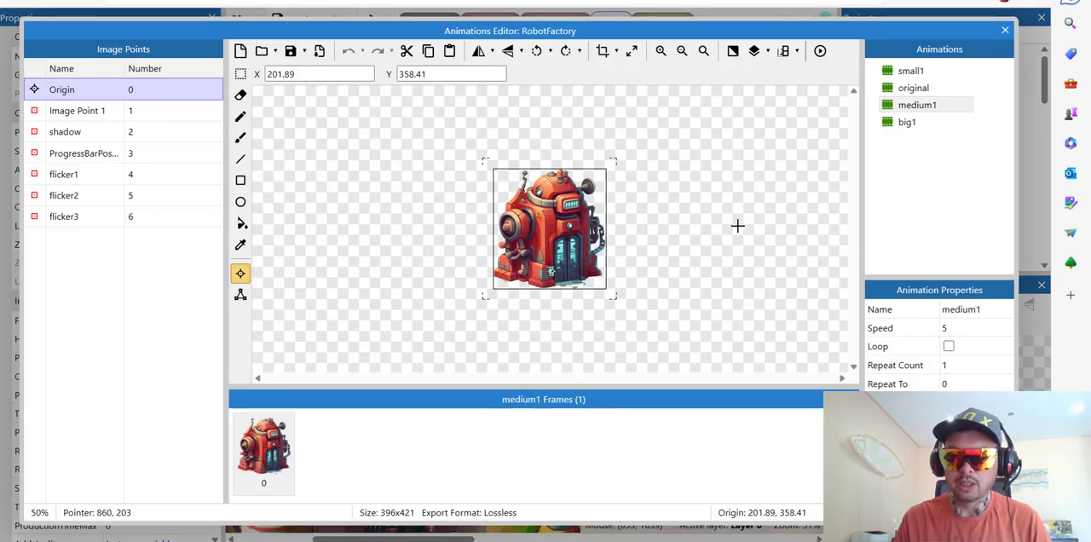
mouse_move(767, 225)
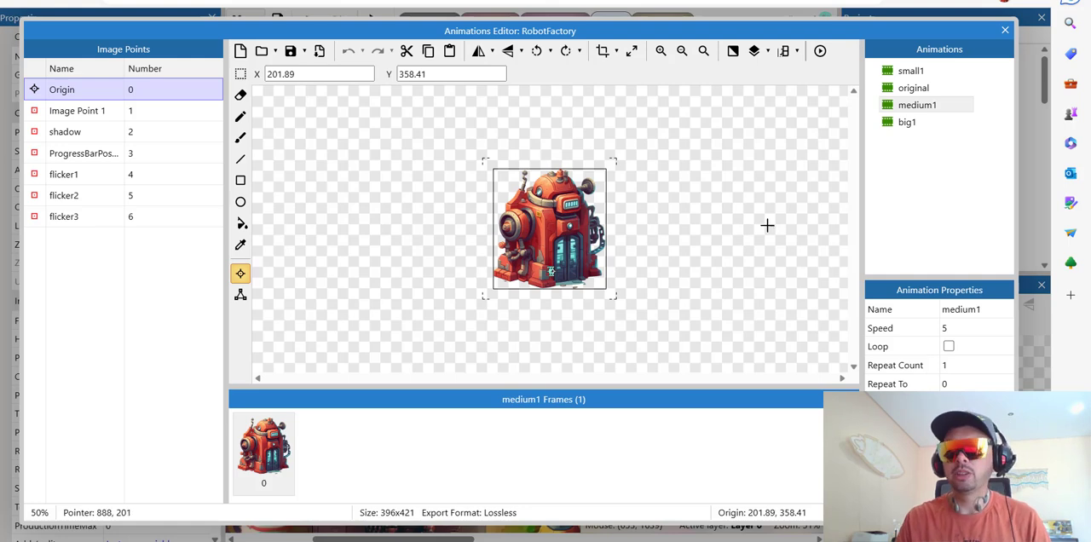
Show the RobotFactory's 'original' animation with its four image points.
click(913, 88)
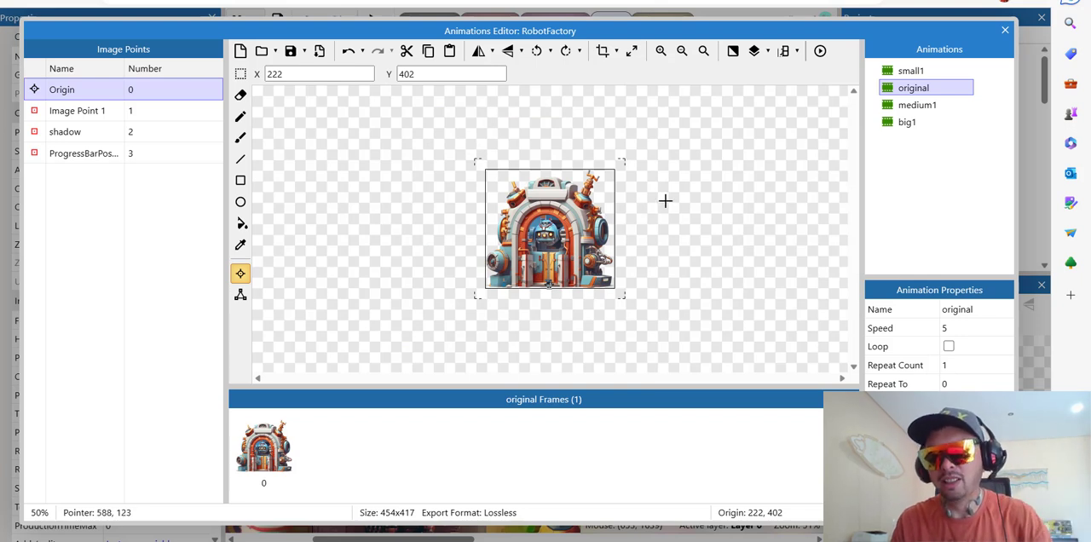
mouse_move(839, 133)
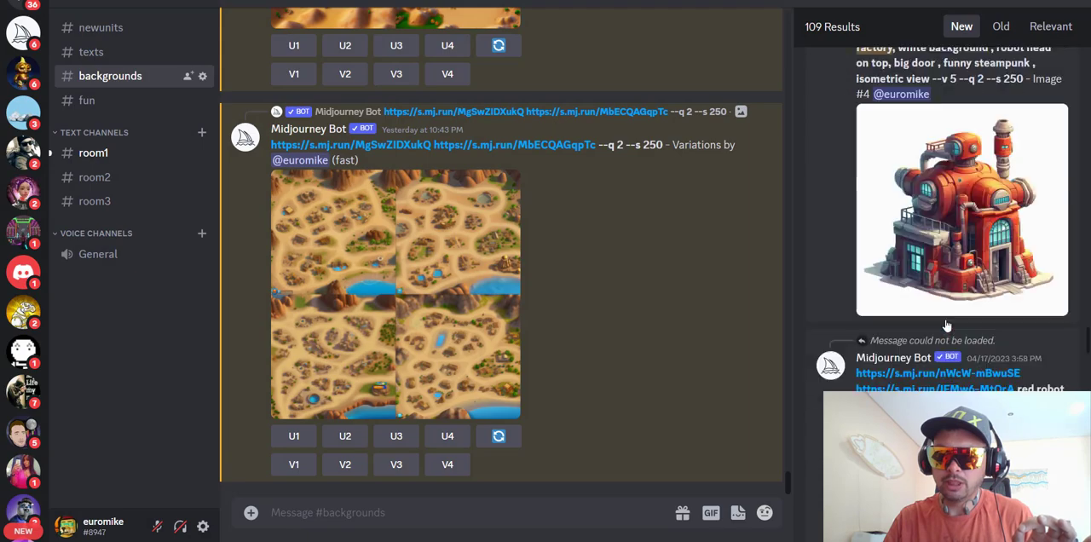
Browse the Midjourney red robot factory variations, then return to the factory sprite's 'small1' animation.
click(961, 210)
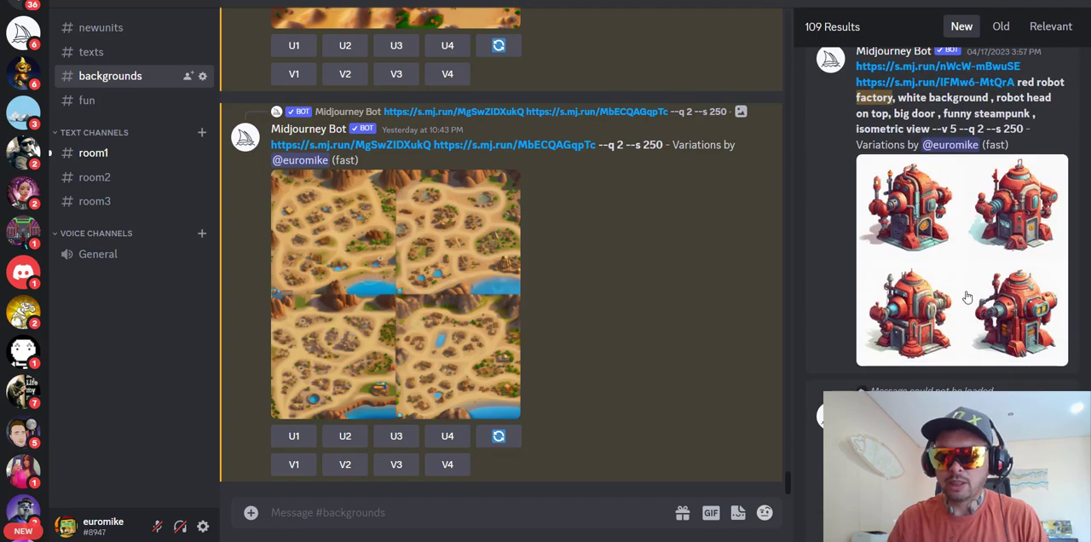
click(961, 259)
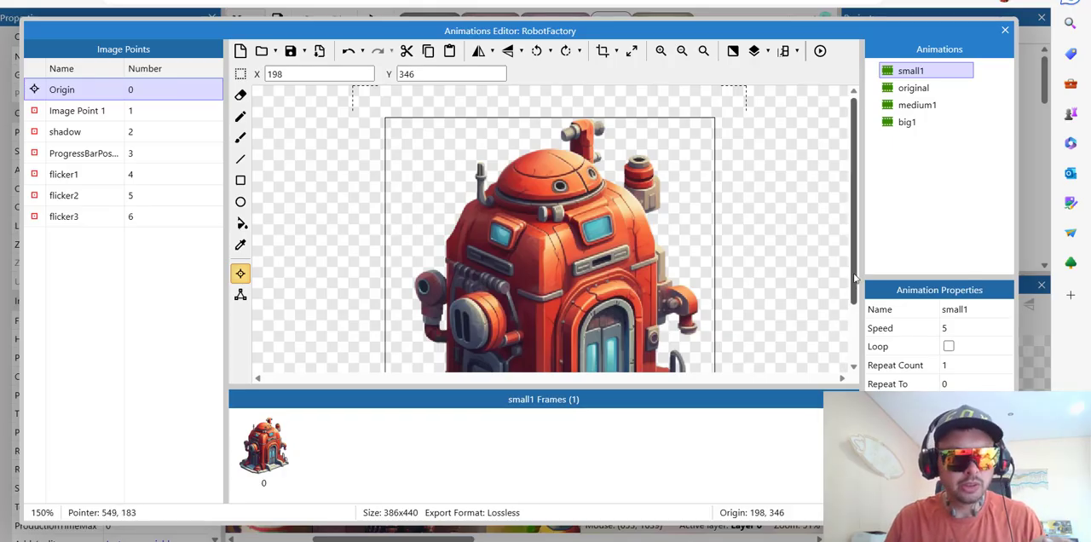
click(917, 104)
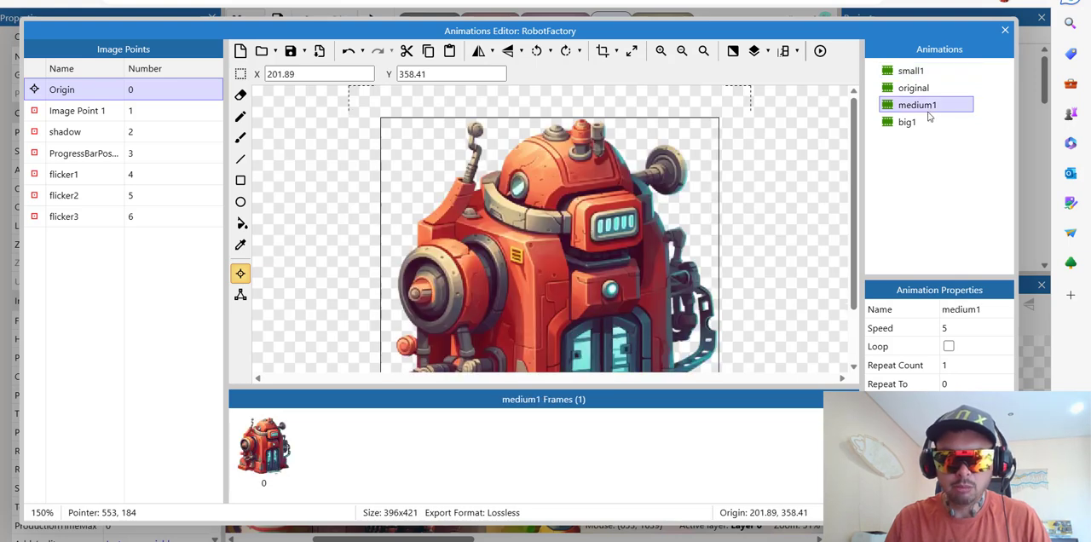
click(910, 72)
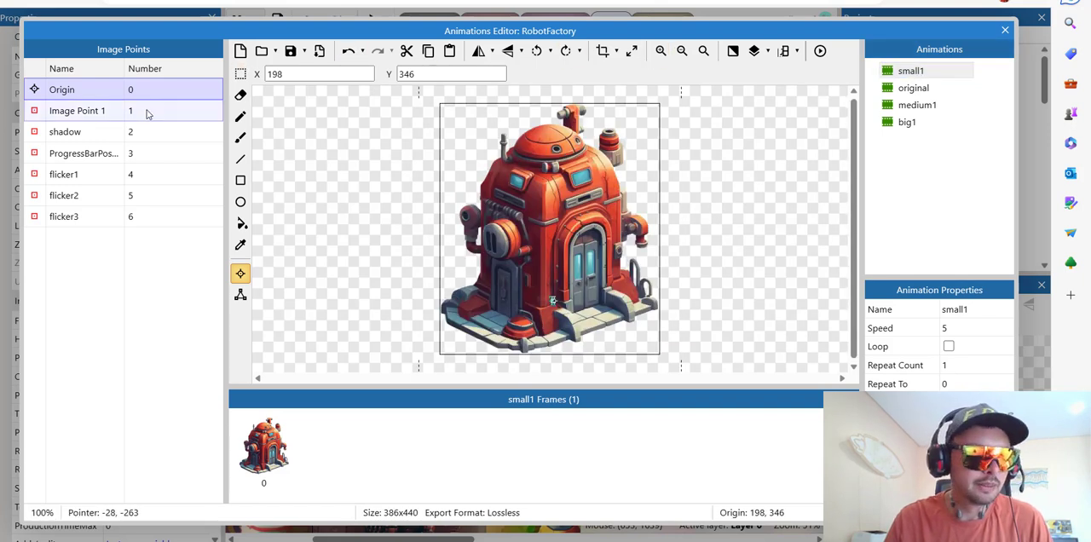
click(62, 88)
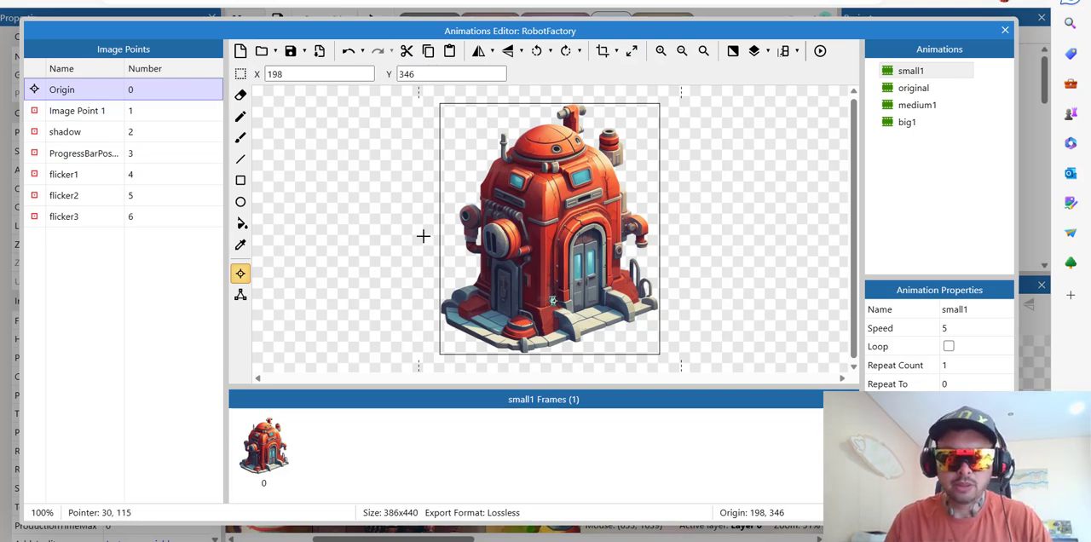
click(78, 109)
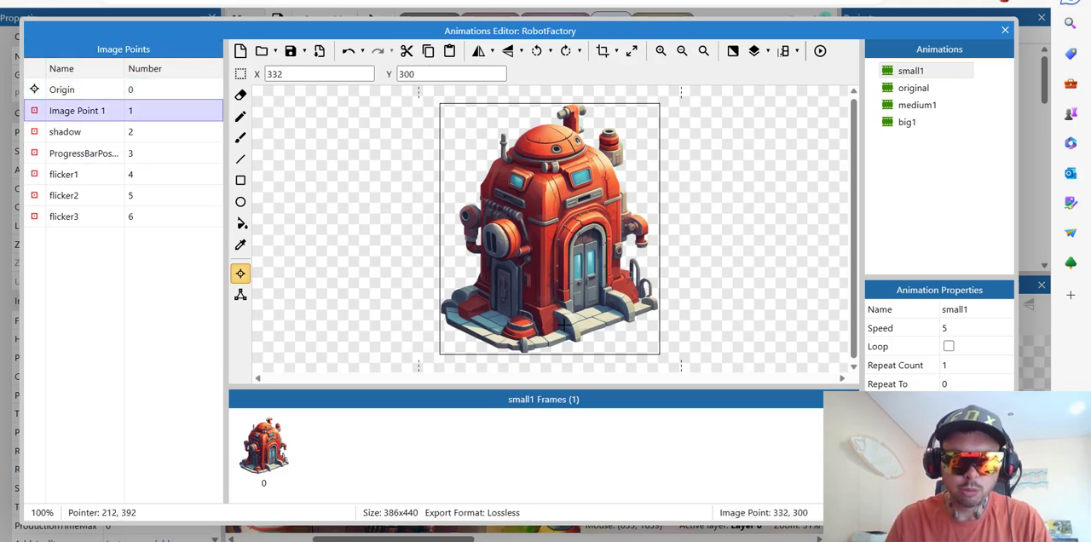
mouse_move(348, 238)
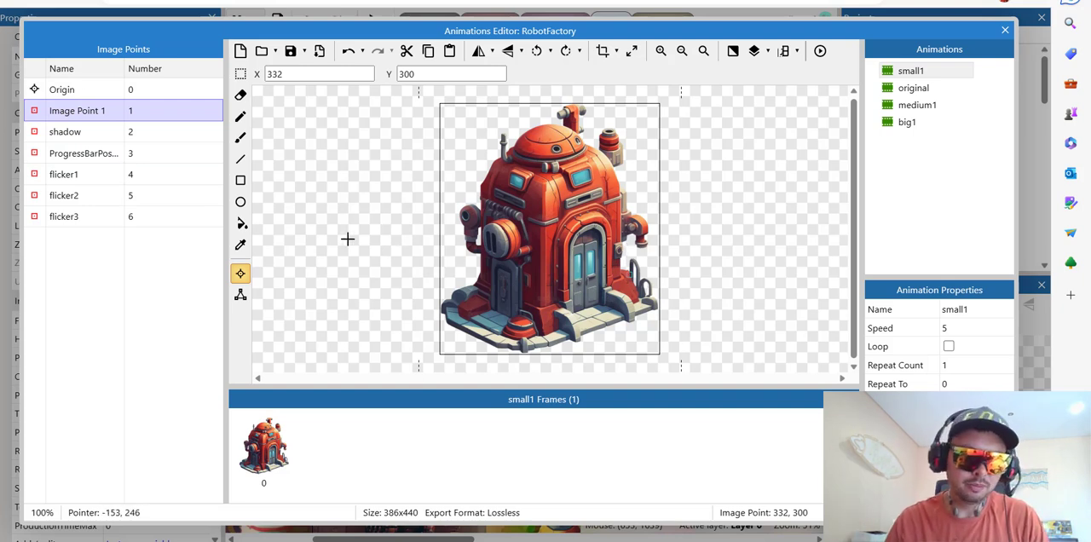
click(64, 131)
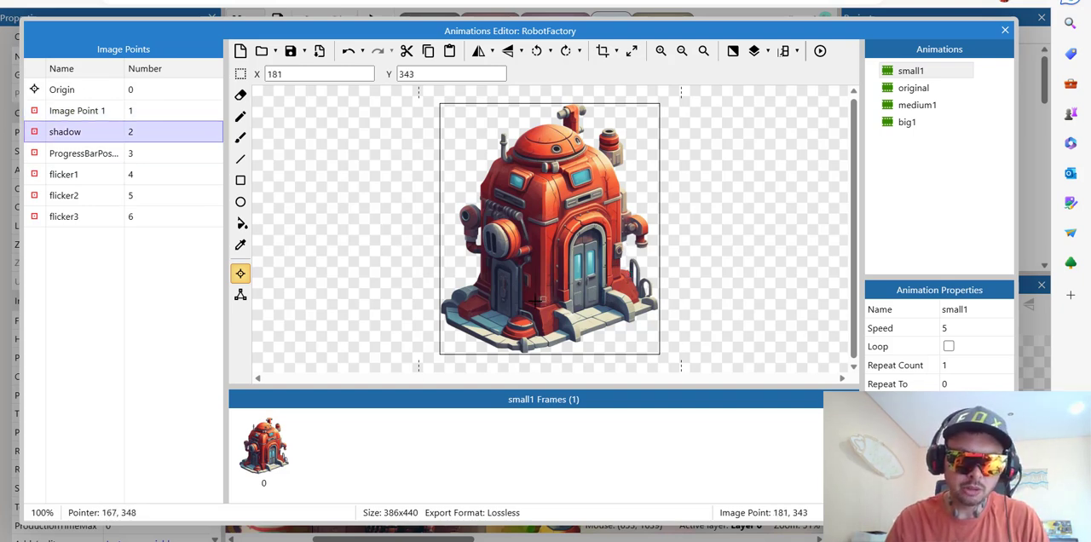
click(81, 153)
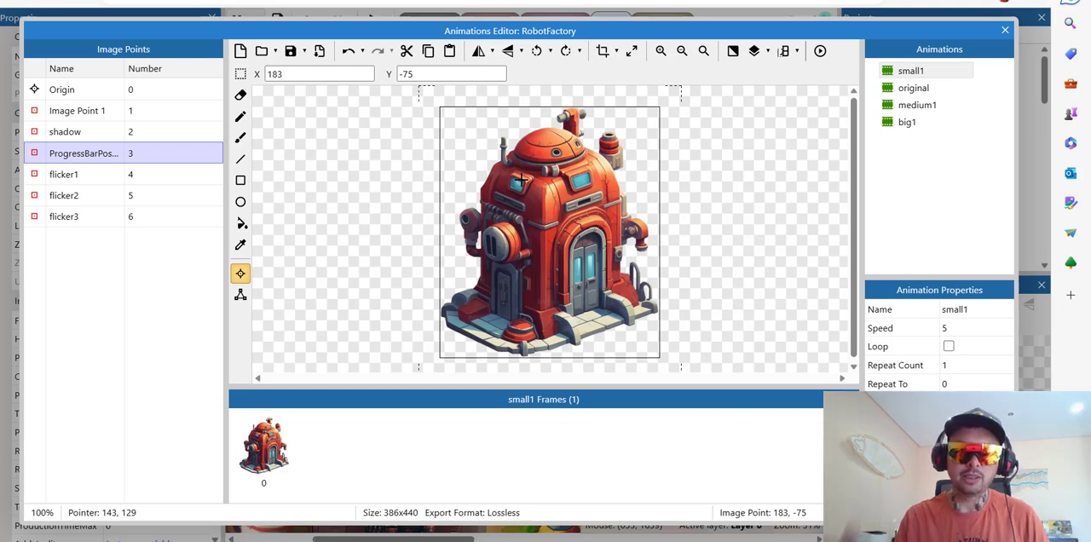
click(77, 174)
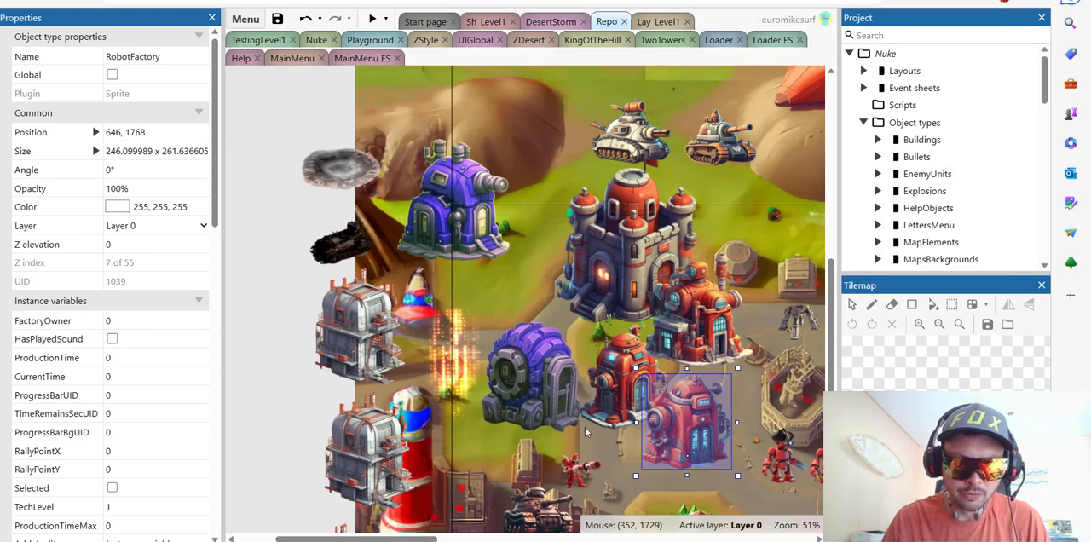
mouse_move(413, 303)
text(fli)
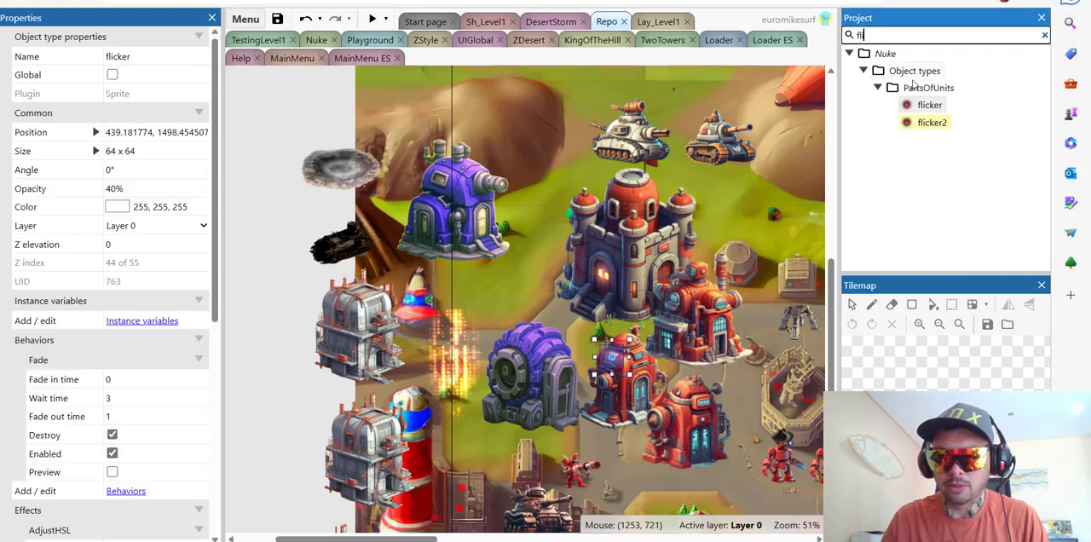
Review the flicker sprite's animation frames and return to the Flicker lights events.
double_click(931, 104)
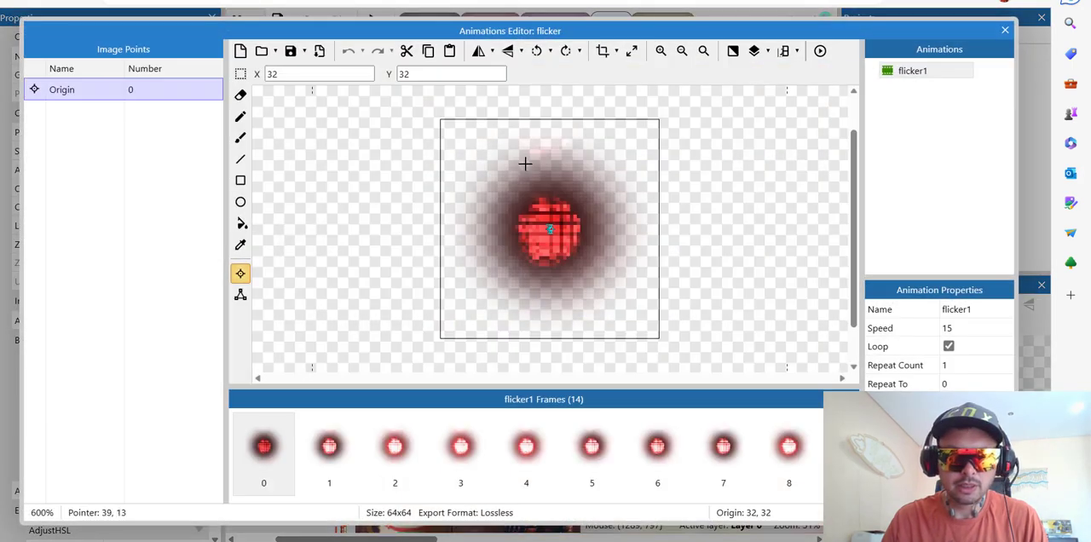
click(395, 445)
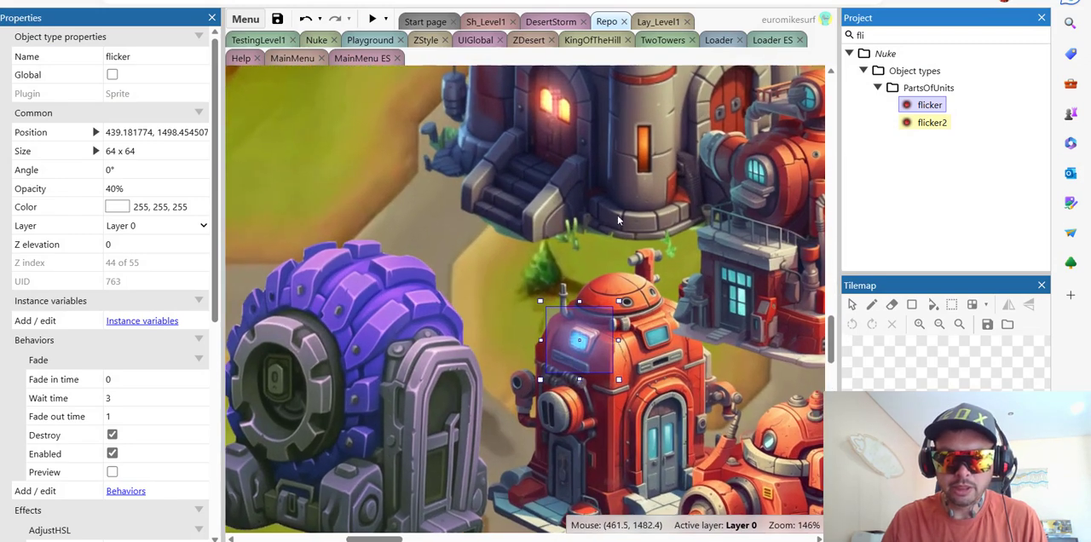
click(484, 20)
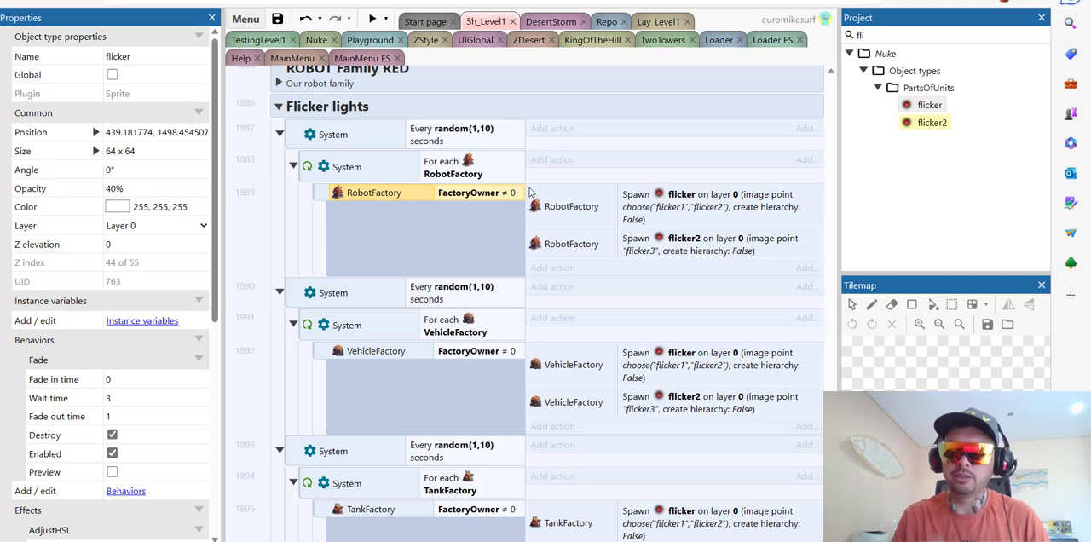
mouse_move(673, 209)
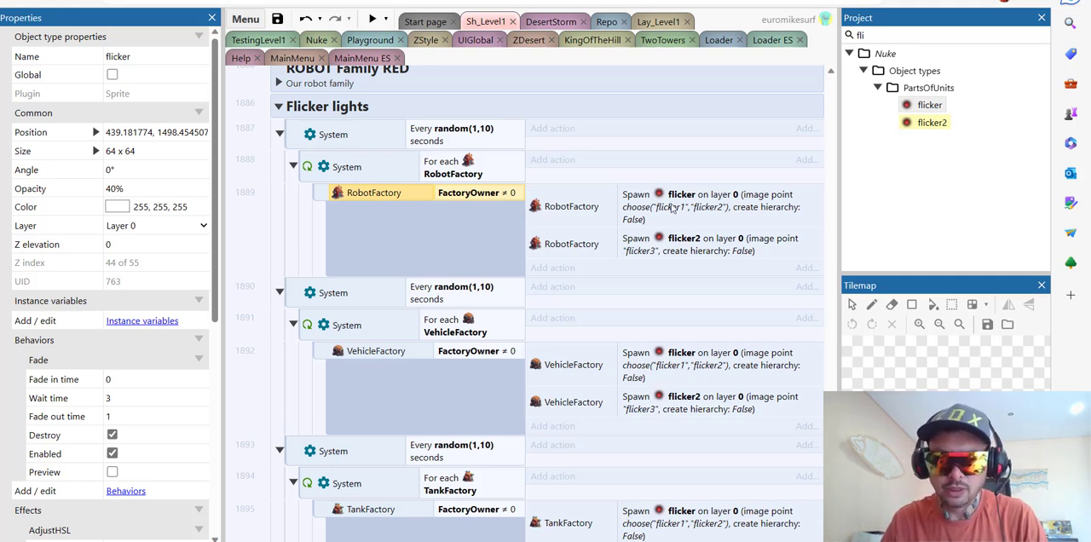
mouse_move(655, 237)
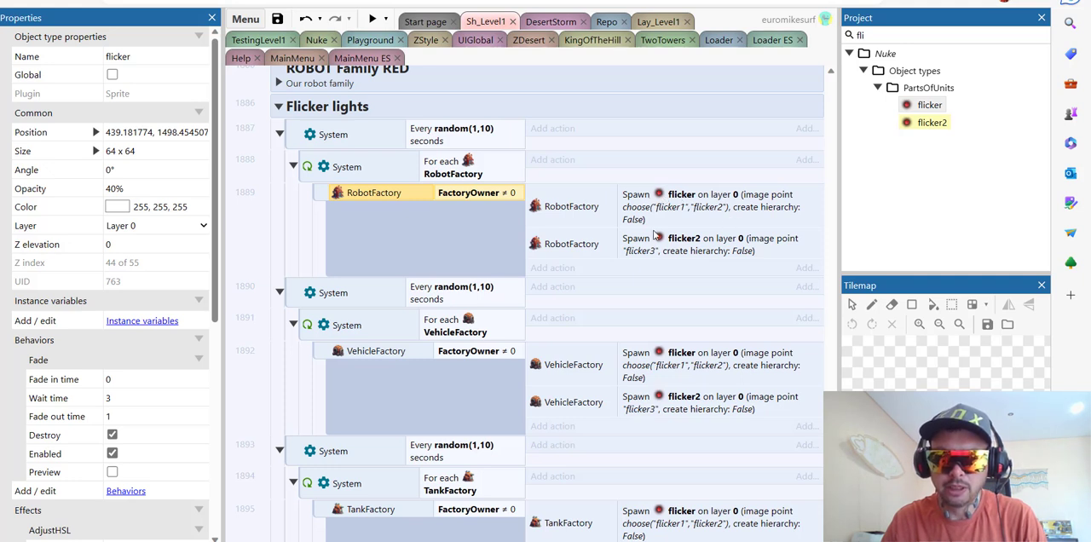
mouse_move(678, 247)
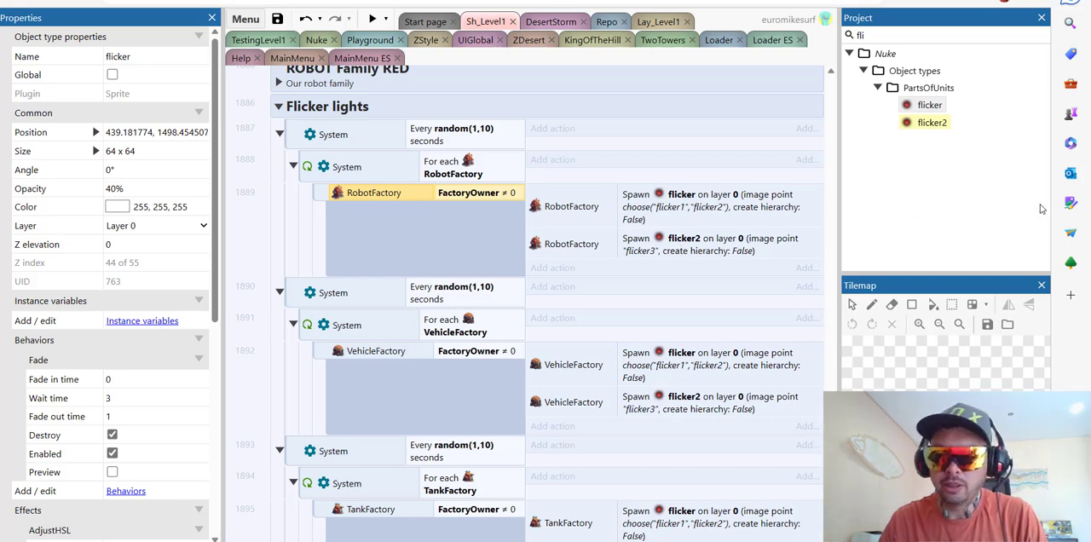
Bring up the flicker object's behaviors from the Project bar.
right_click(930, 105)
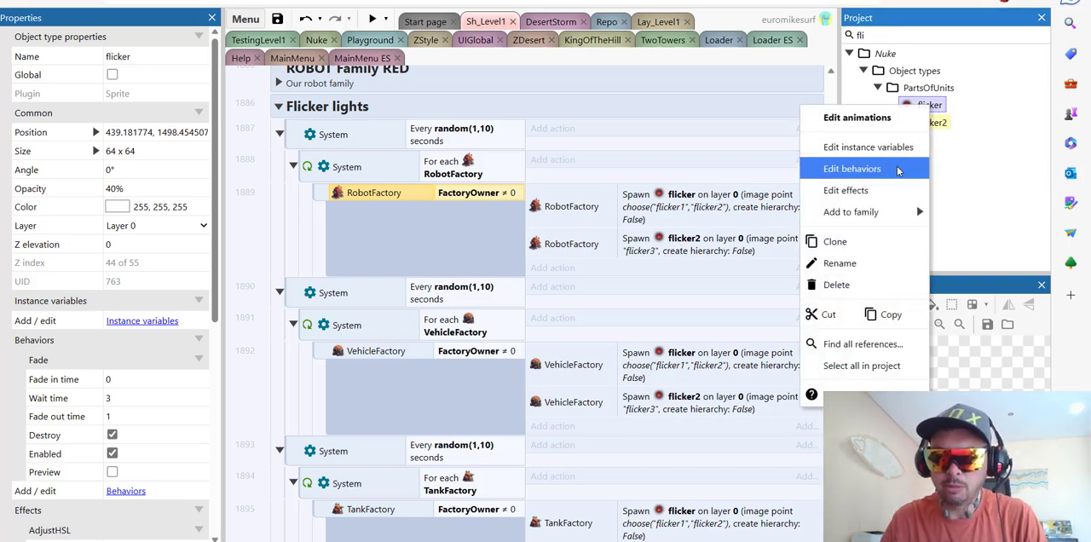
click(852, 167)
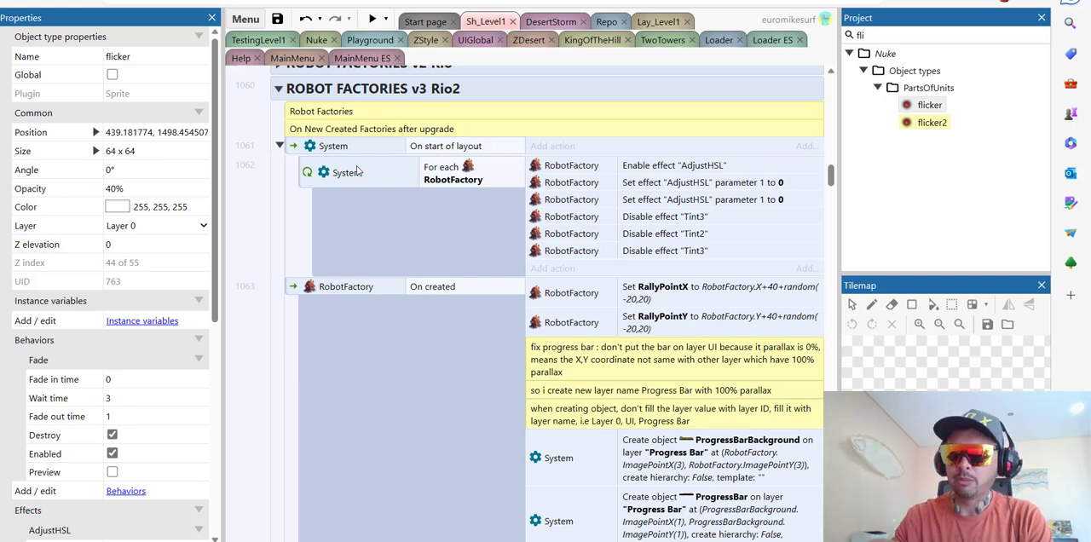
mouse_move(305, 196)
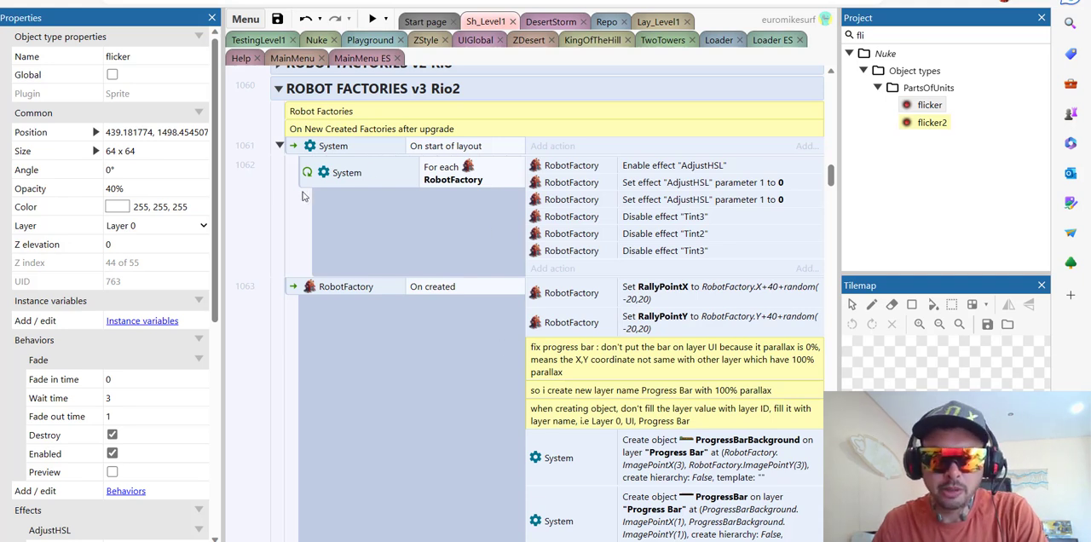
mouse_move(651, 177)
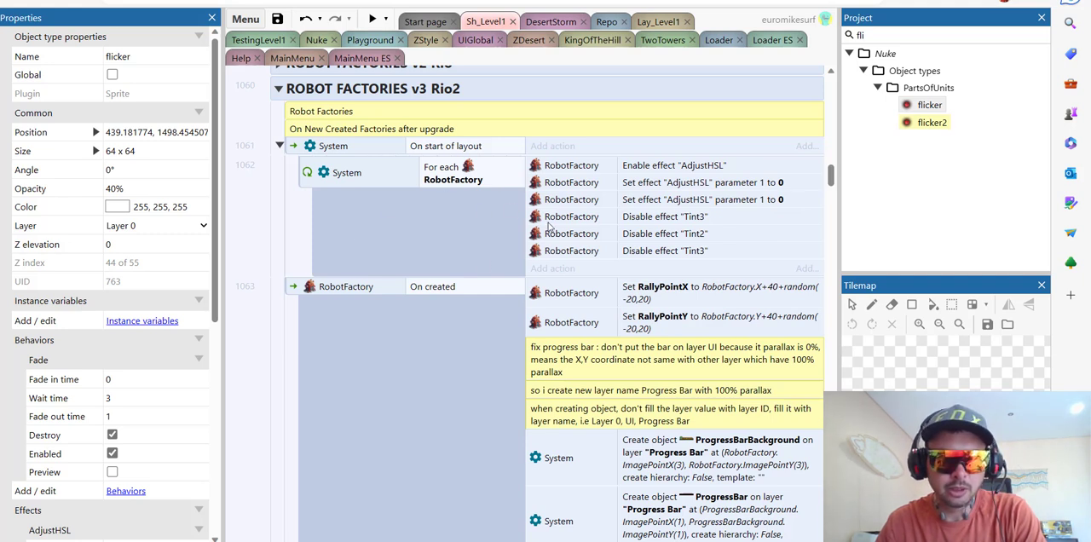
mouse_move(634, 225)
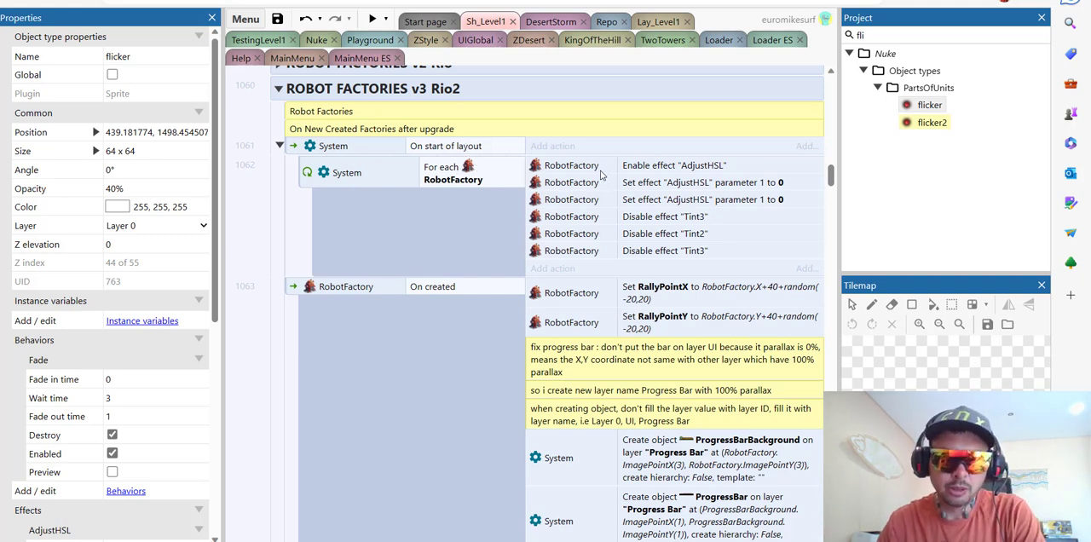
mouse_move(726, 171)
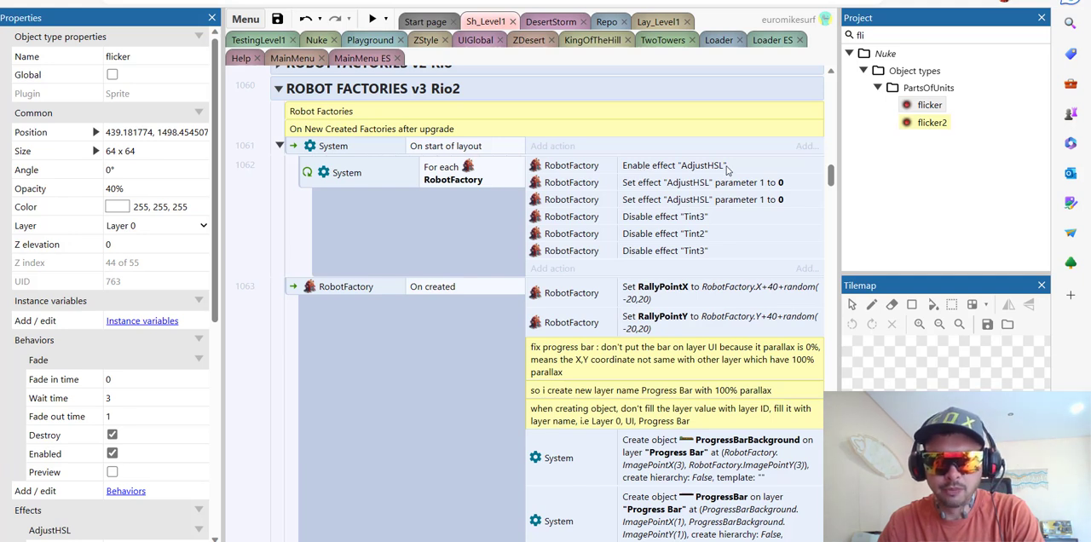
click(673, 164)
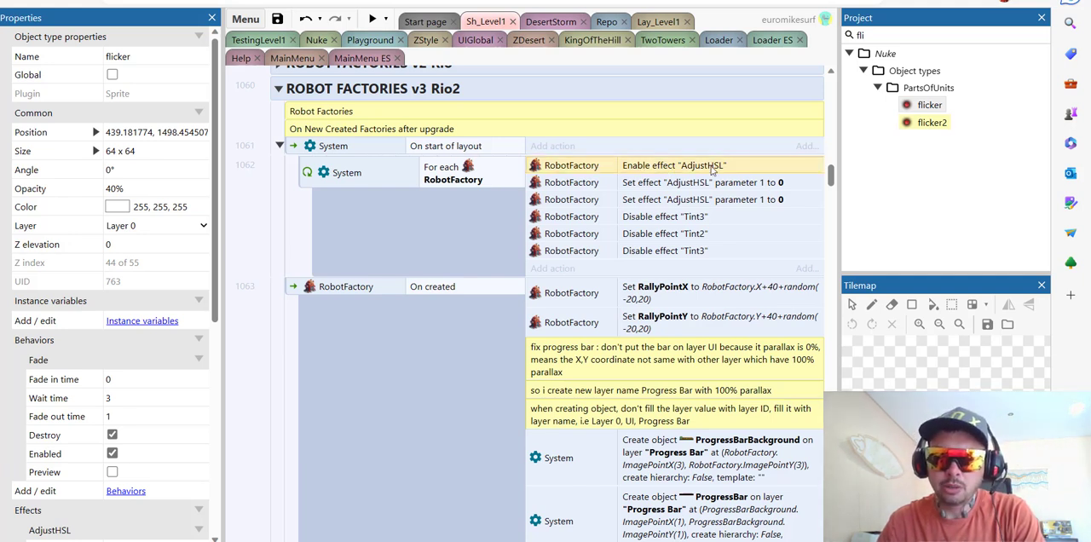
mouse_move(722, 171)
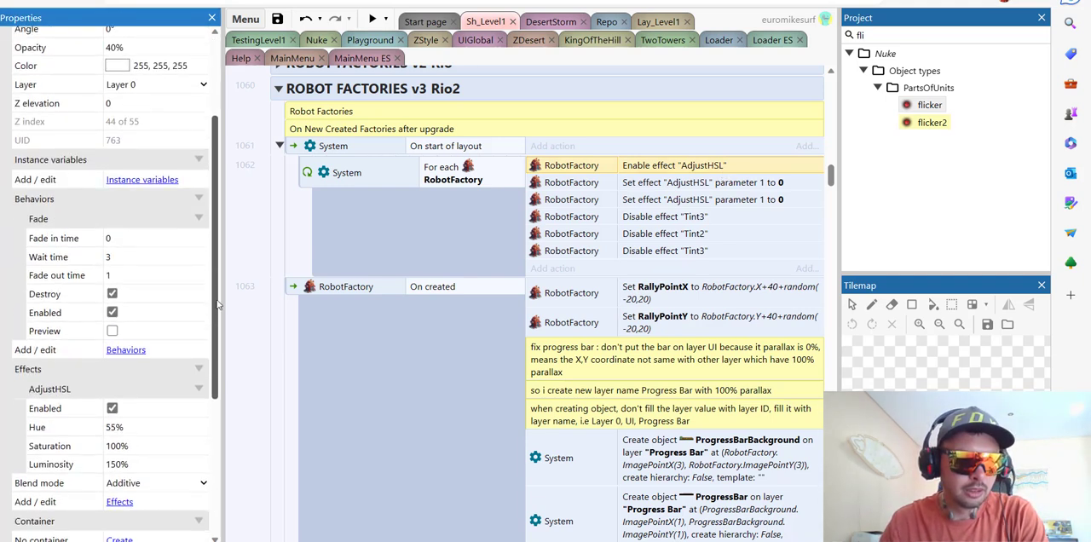
scroll(down, 3)
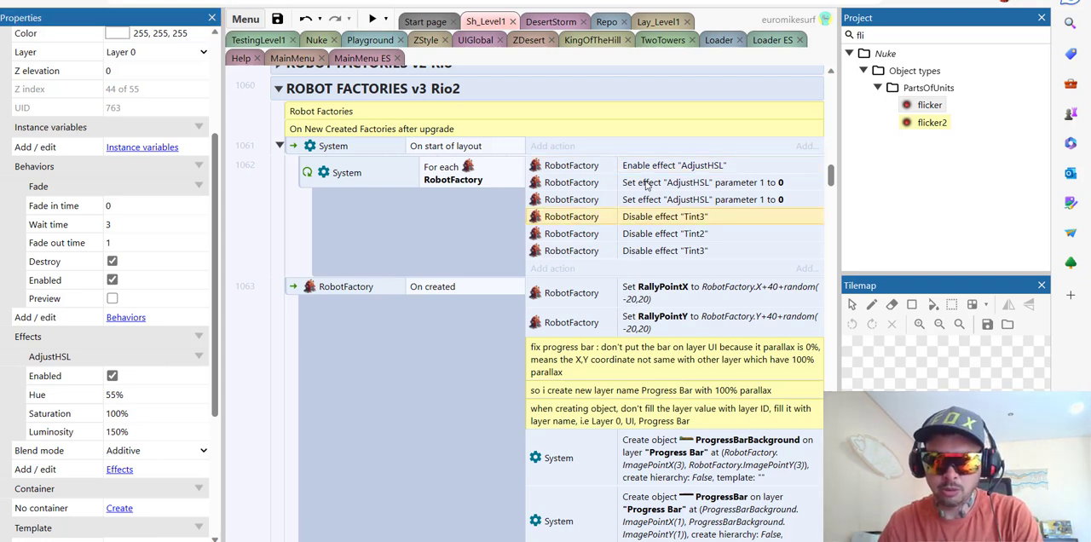
mouse_move(668, 201)
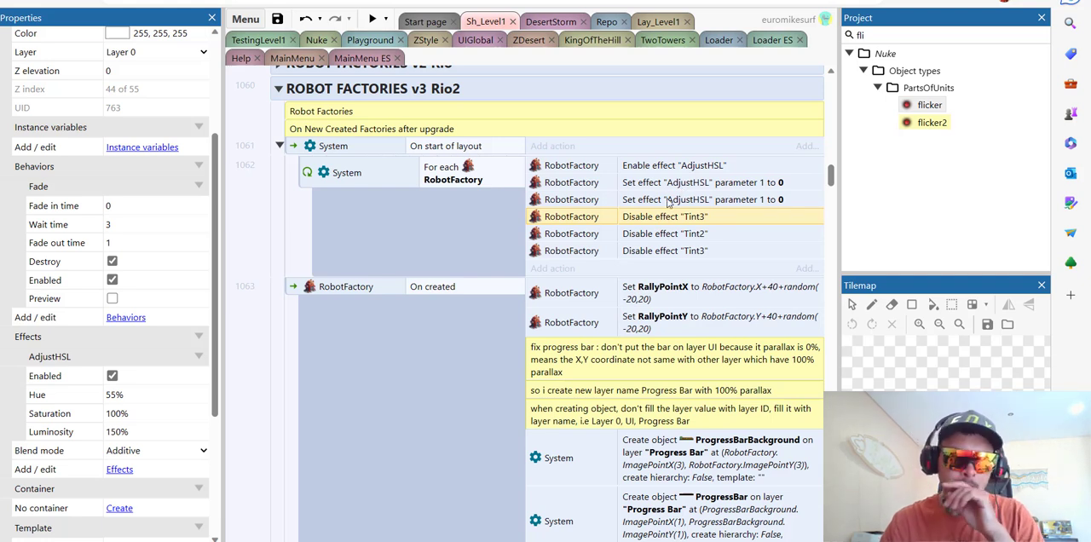
mouse_move(780, 235)
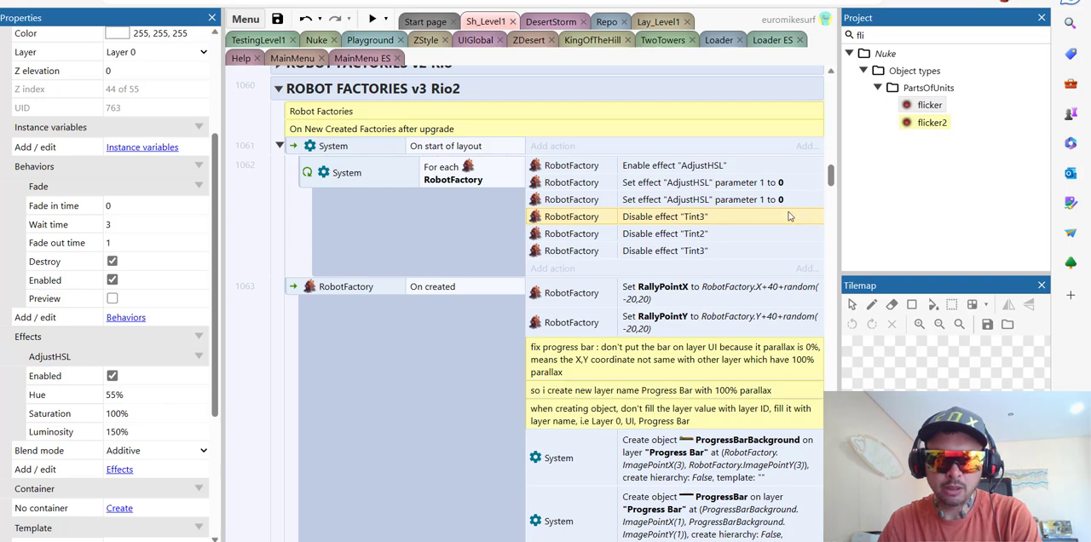
scroll(down, 3)
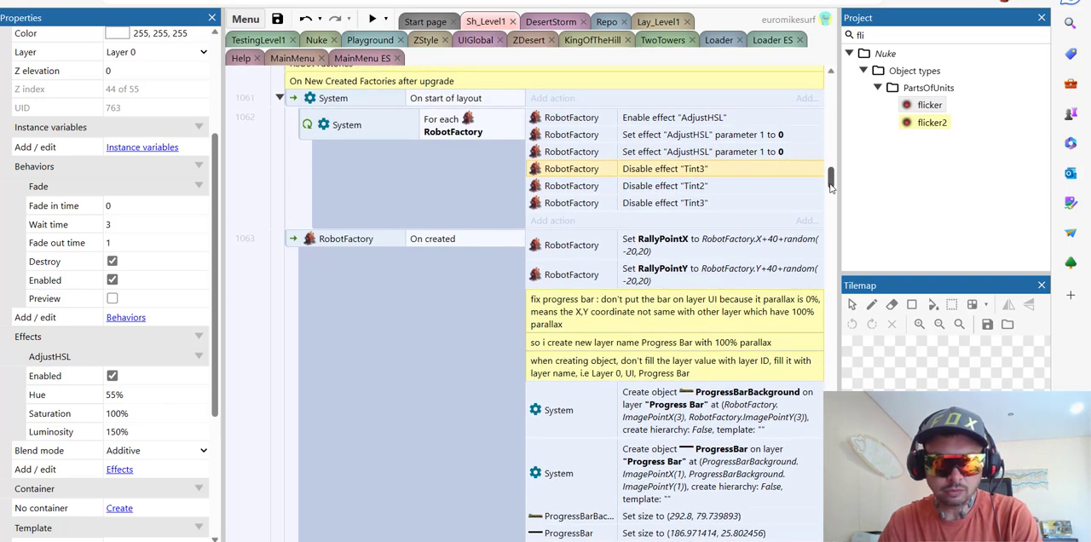
scroll(down, 3)
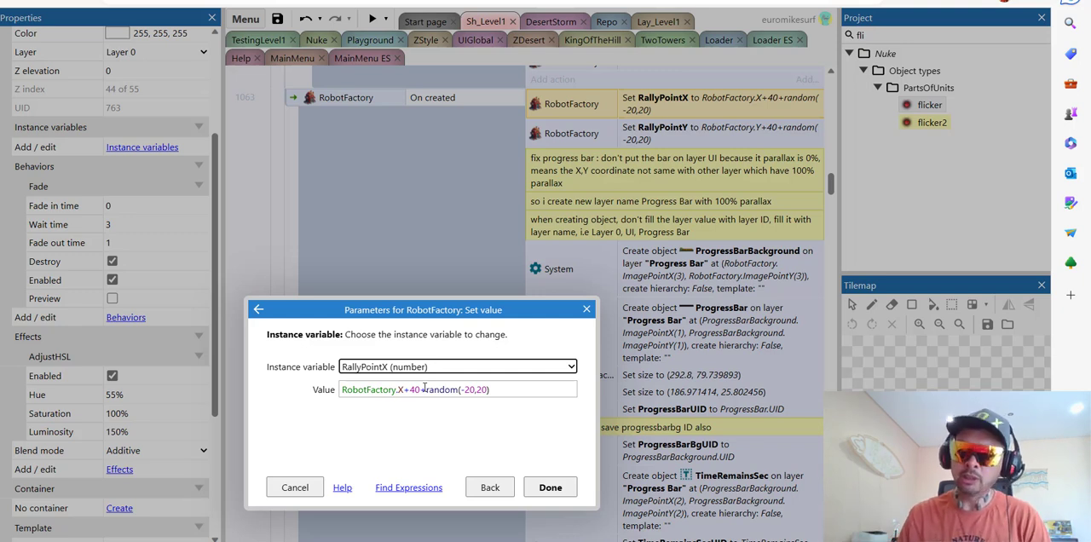
mouse_move(583, 493)
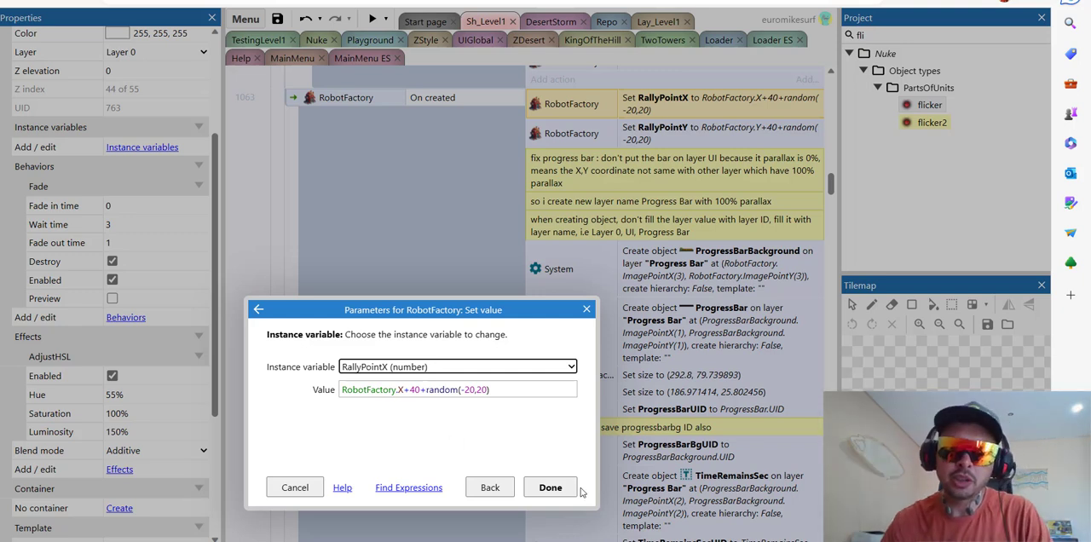
Leave RallyPointX unchanged and move down to the progress bar creation events.
click(549, 488)
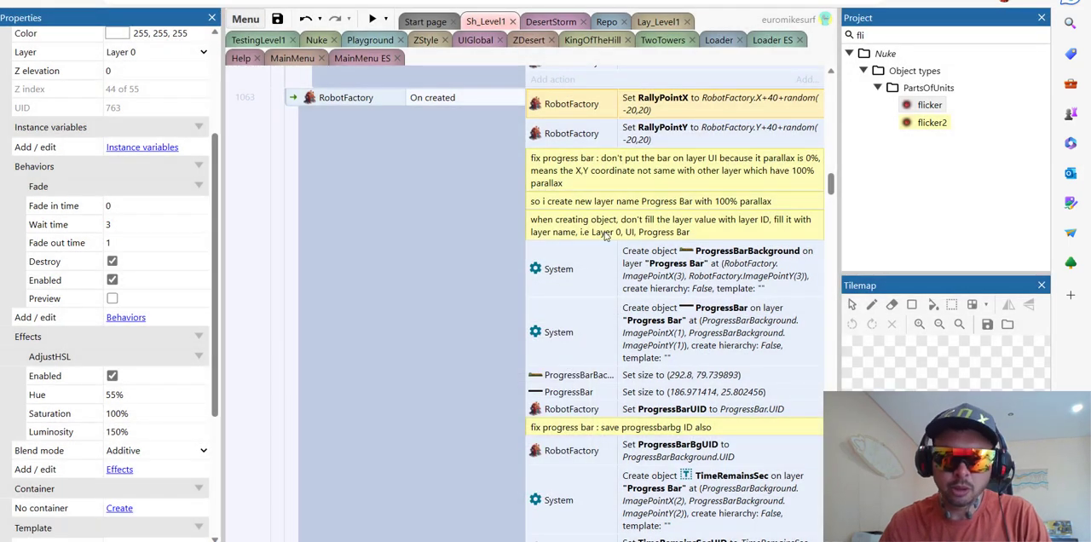
scroll(down, 3)
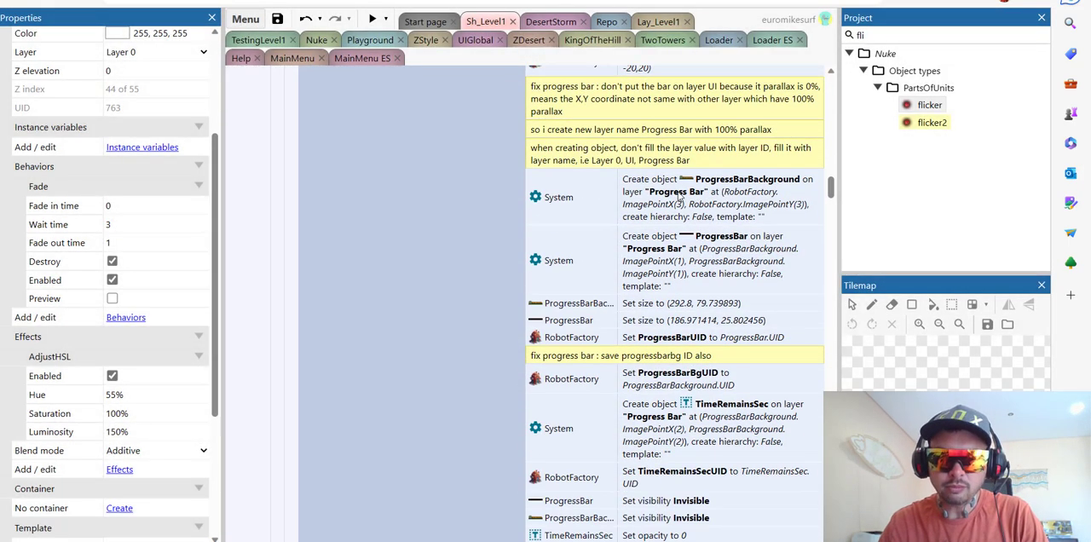
mouse_move(707, 256)
text(pro)
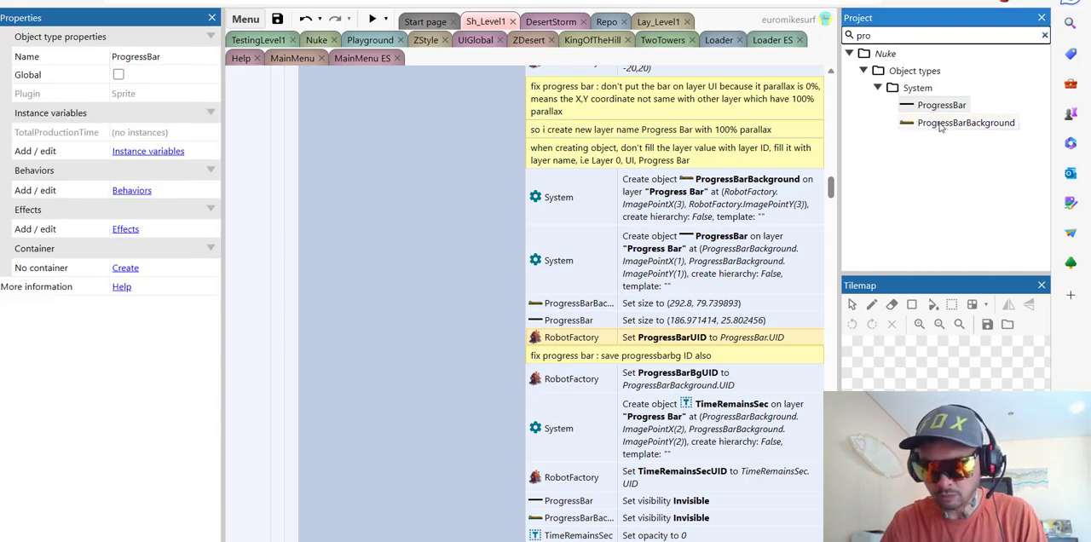
double_click(965, 122)
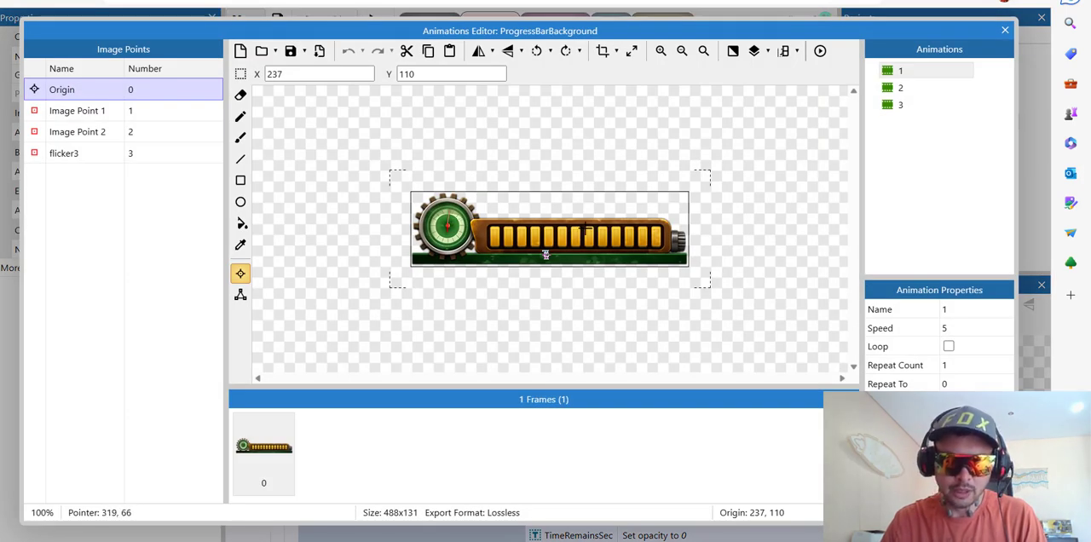
mouse_move(709, 210)
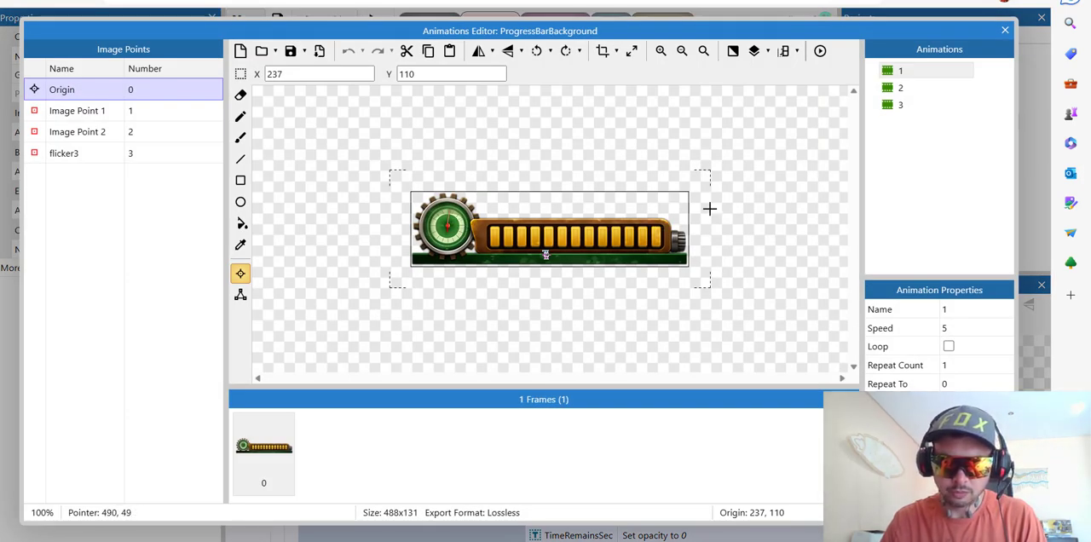
click(899, 89)
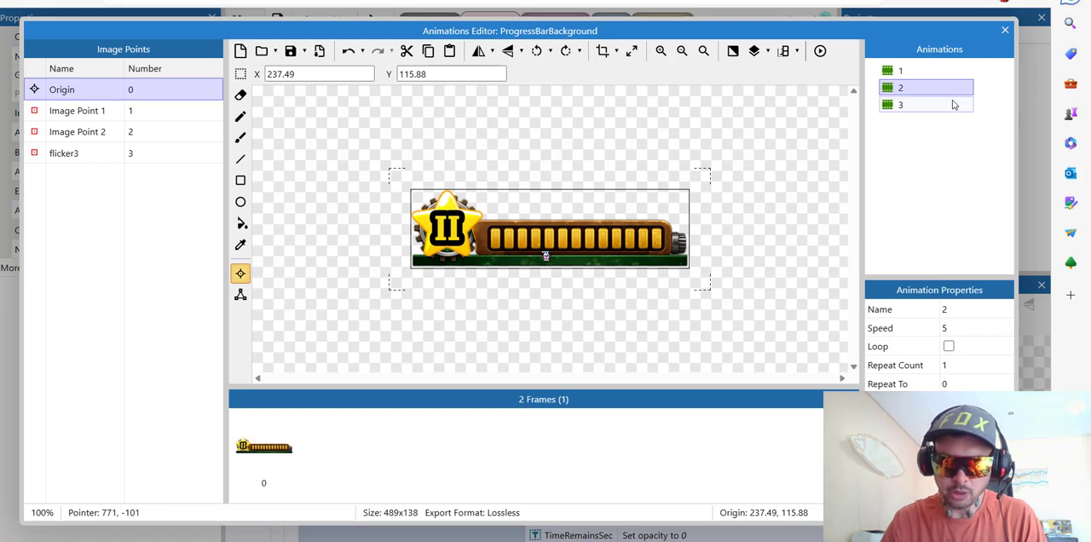
click(900, 104)
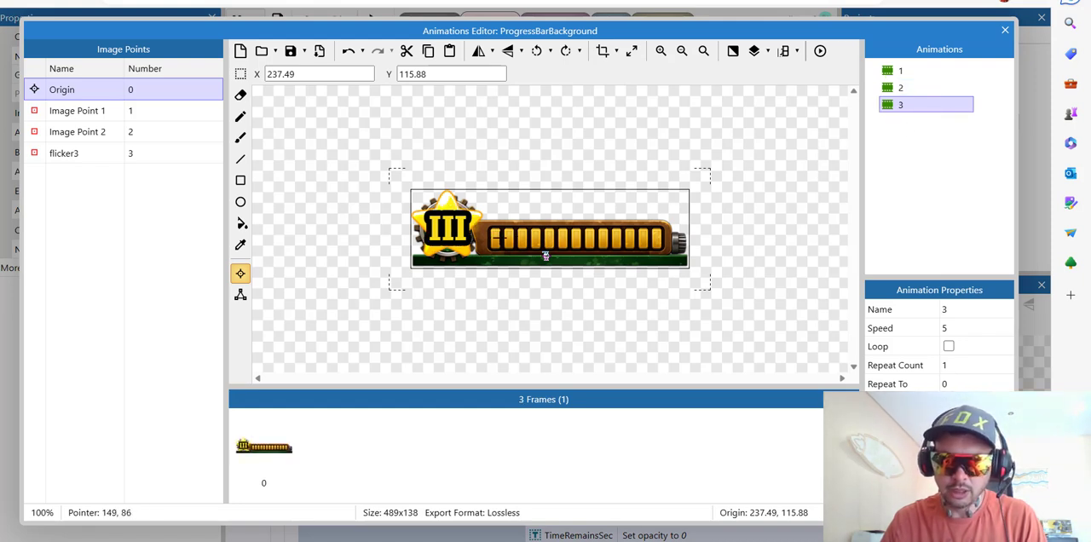
mouse_move(1013, 52)
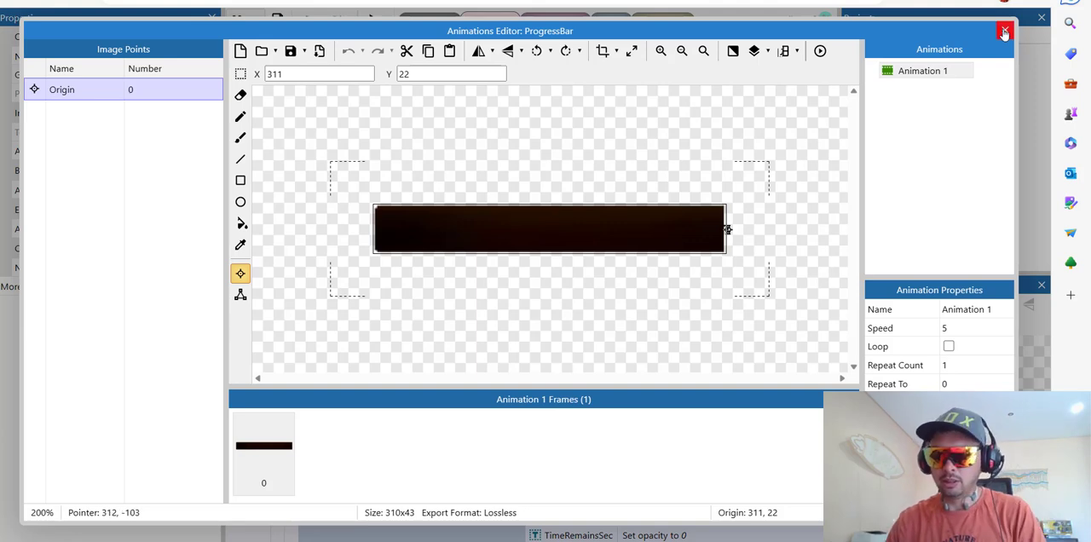
click(1005, 31)
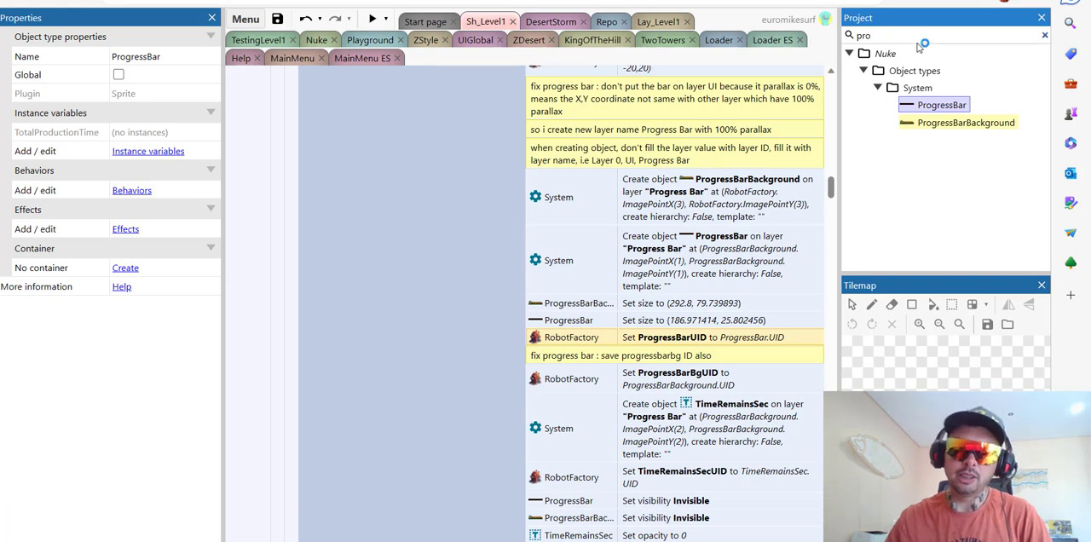
mouse_move(736, 268)
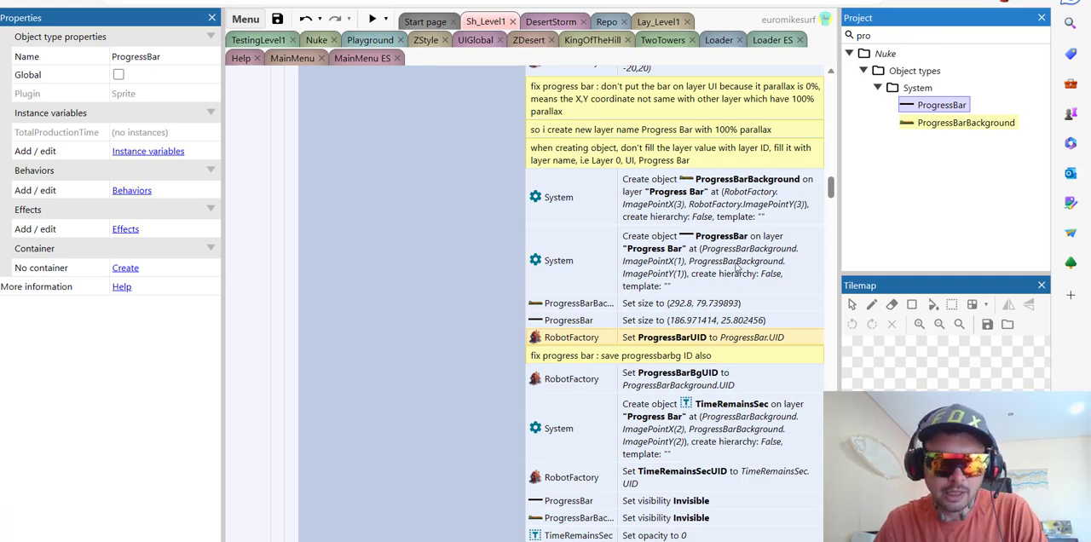
mouse_move(719, 328)
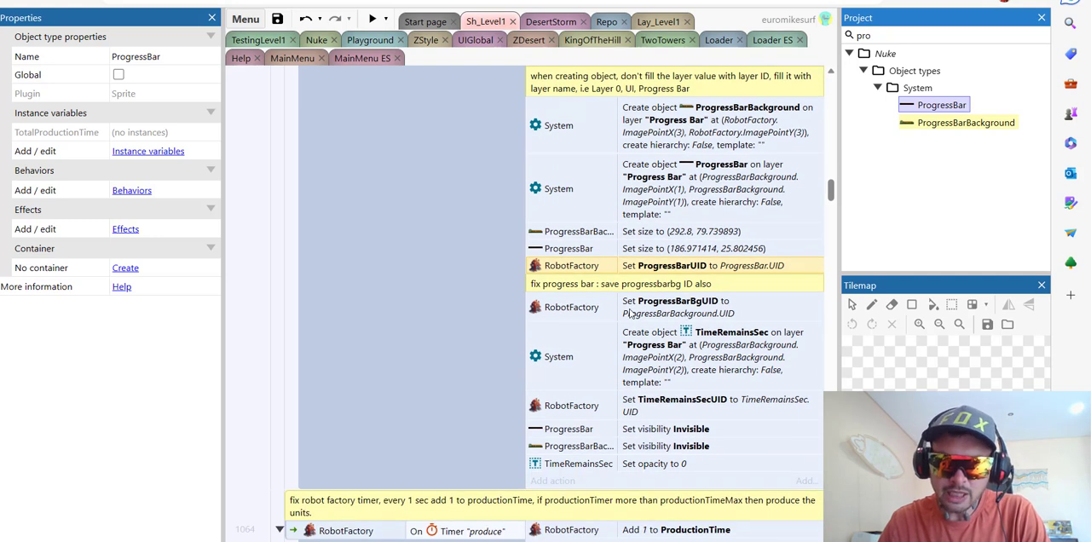
mouse_move(650, 338)
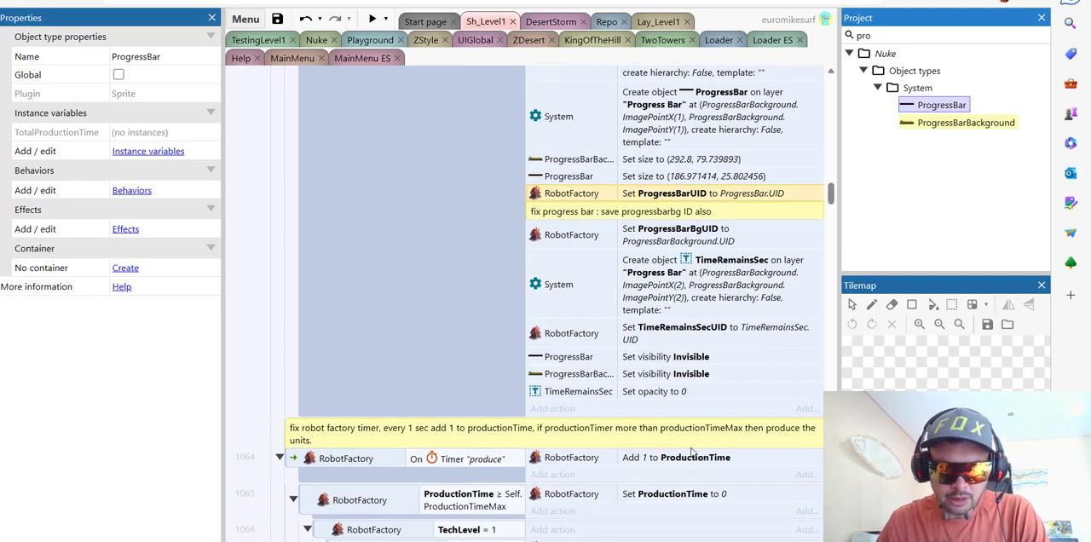
Scroll the event sheet down to the factory production timer events.
scroll(down, 3)
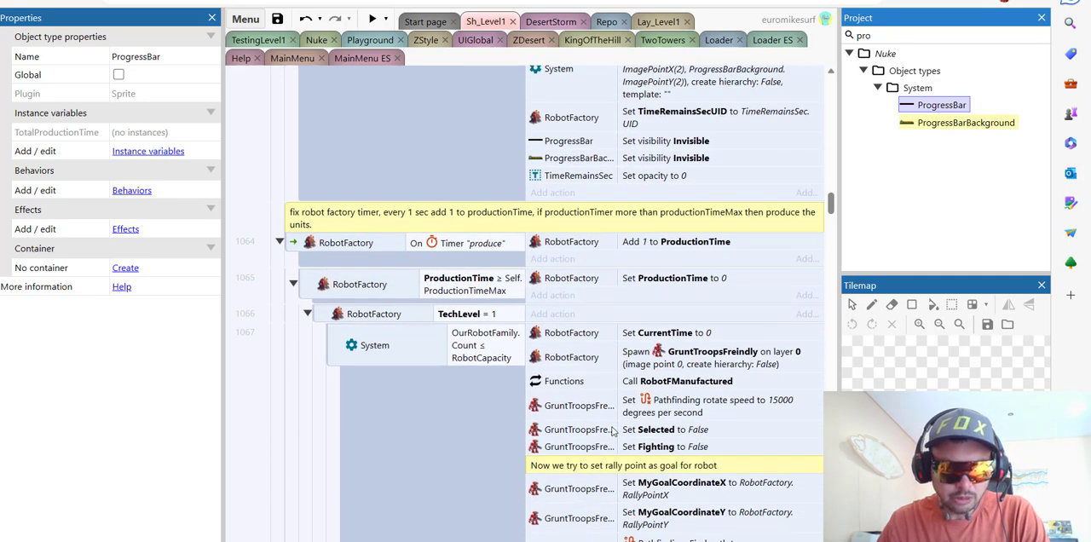
scroll(down, 3)
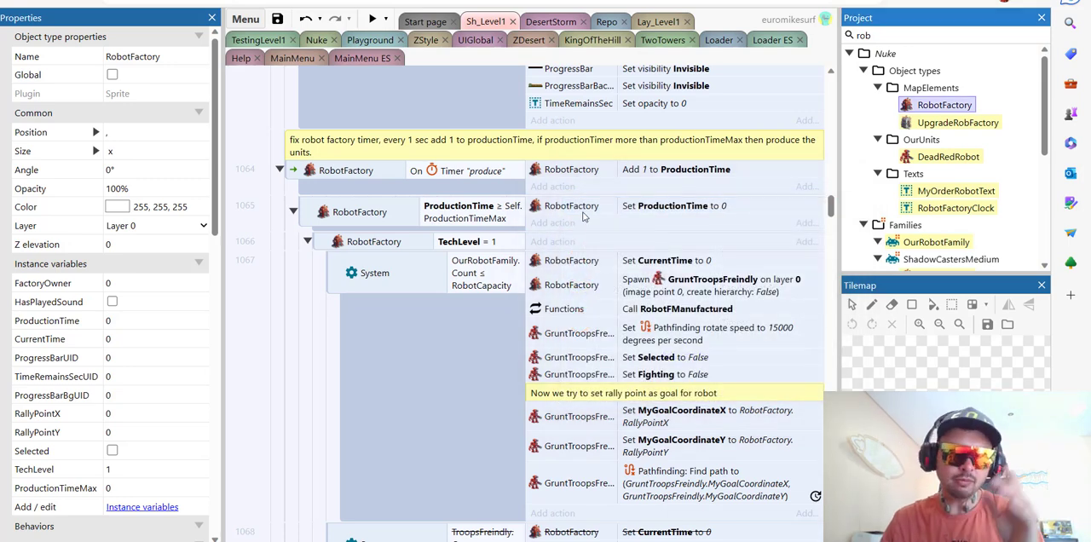
mouse_move(474, 180)
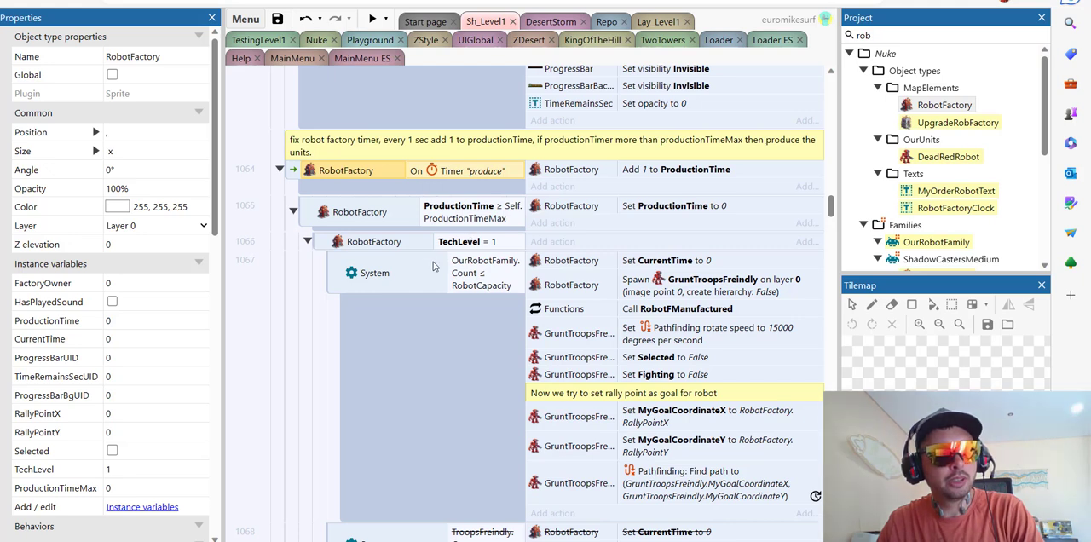
mouse_move(473, 252)
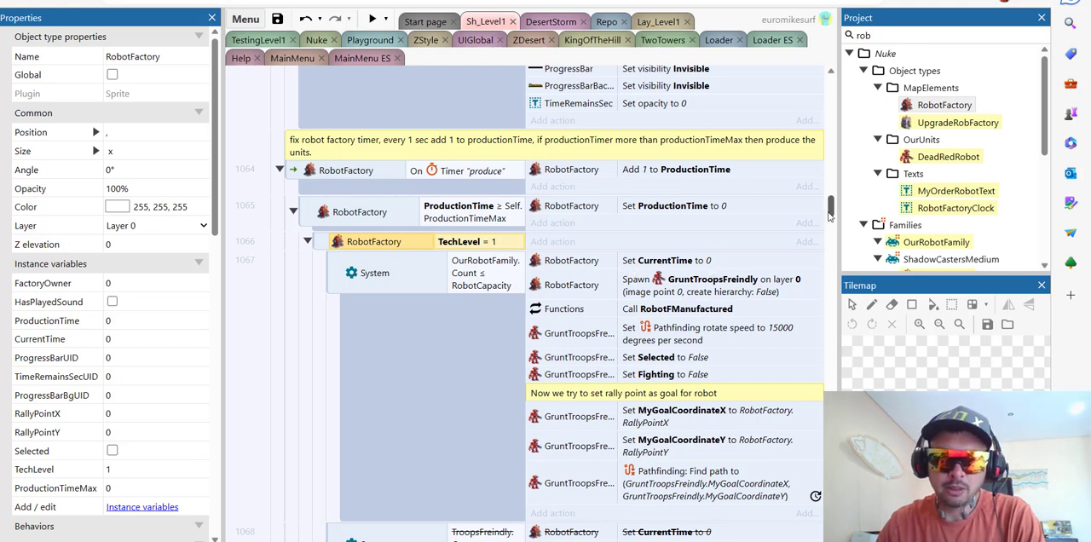
scroll(down, 3)
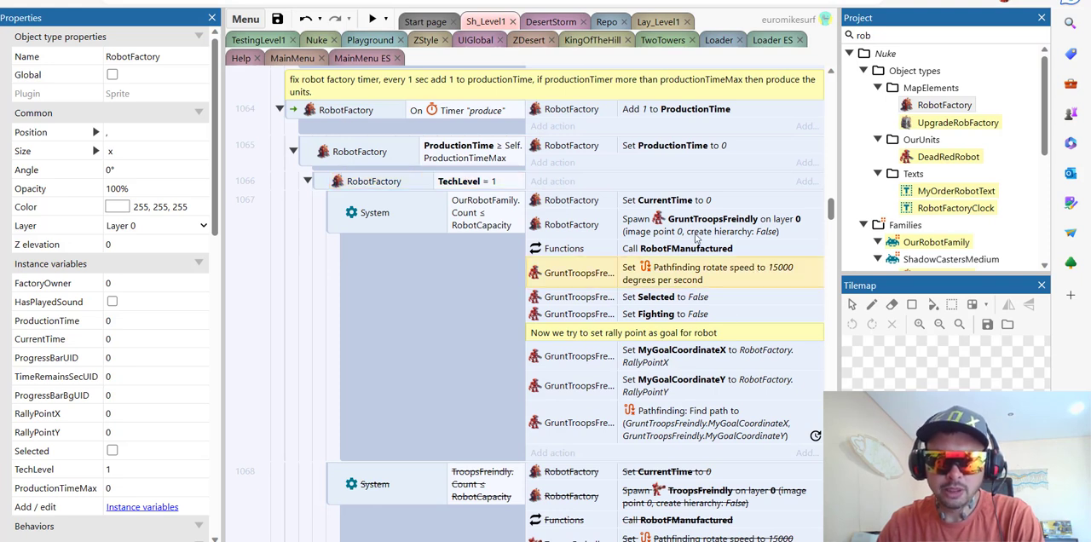
mouse_move(702, 423)
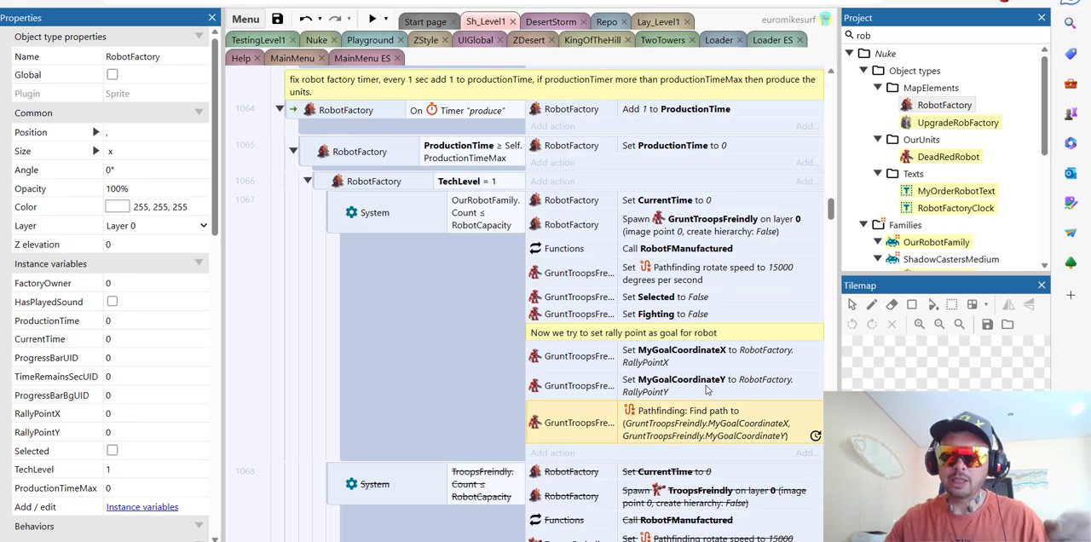
scroll(down, 3)
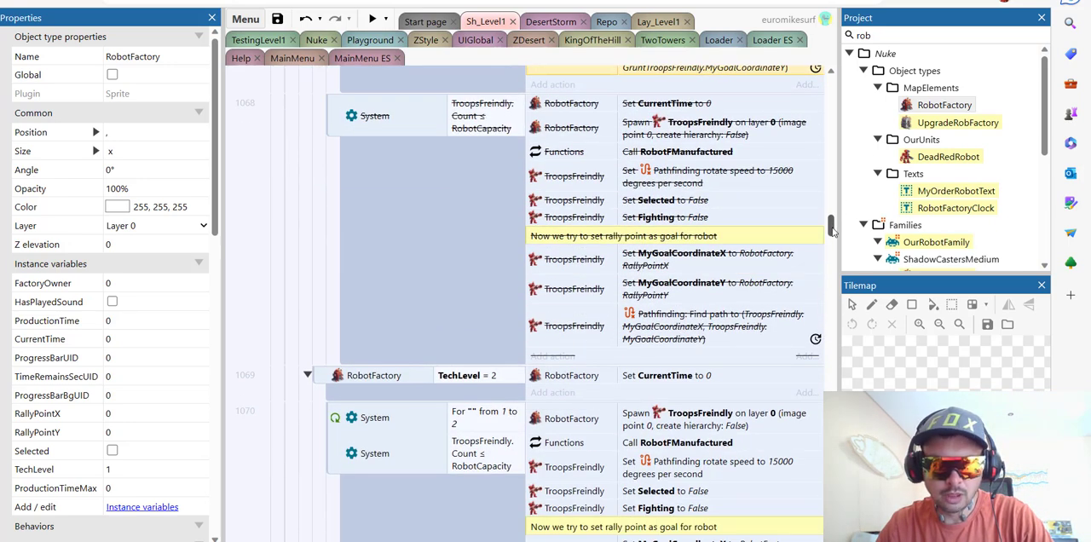
scroll(down, 3)
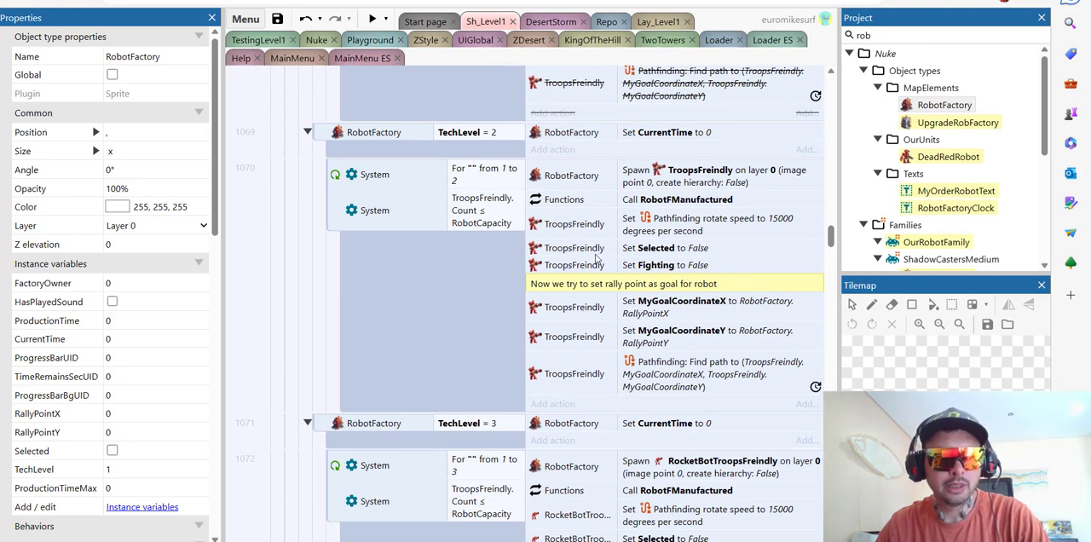
mouse_move(586, 279)
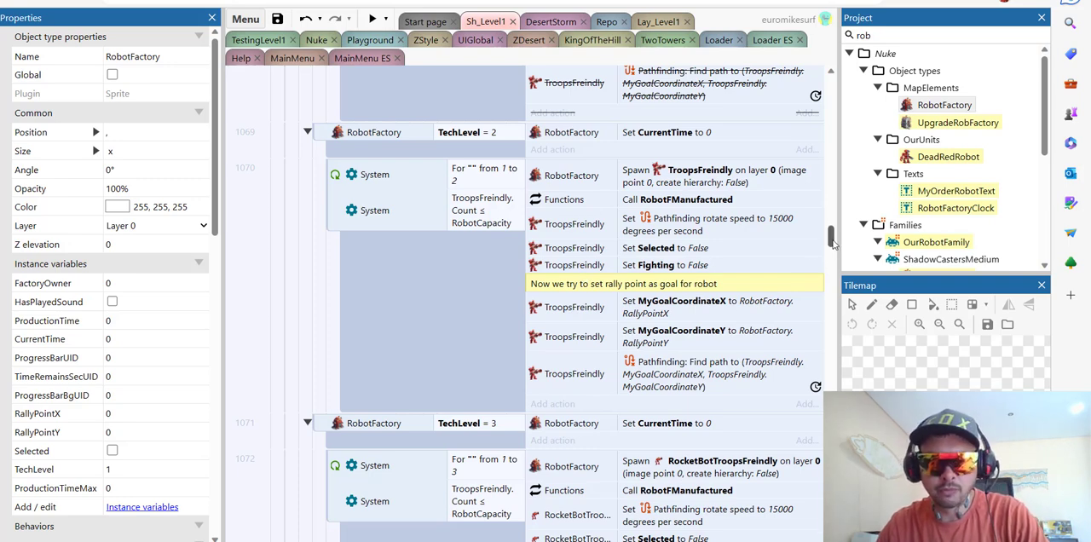
scroll(down, 3)
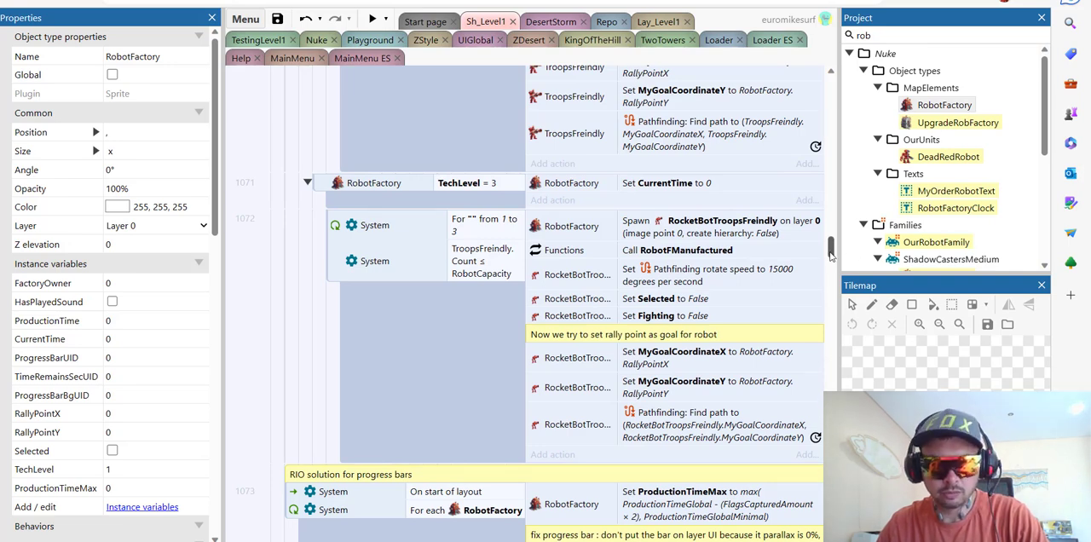
scroll(down, 3)
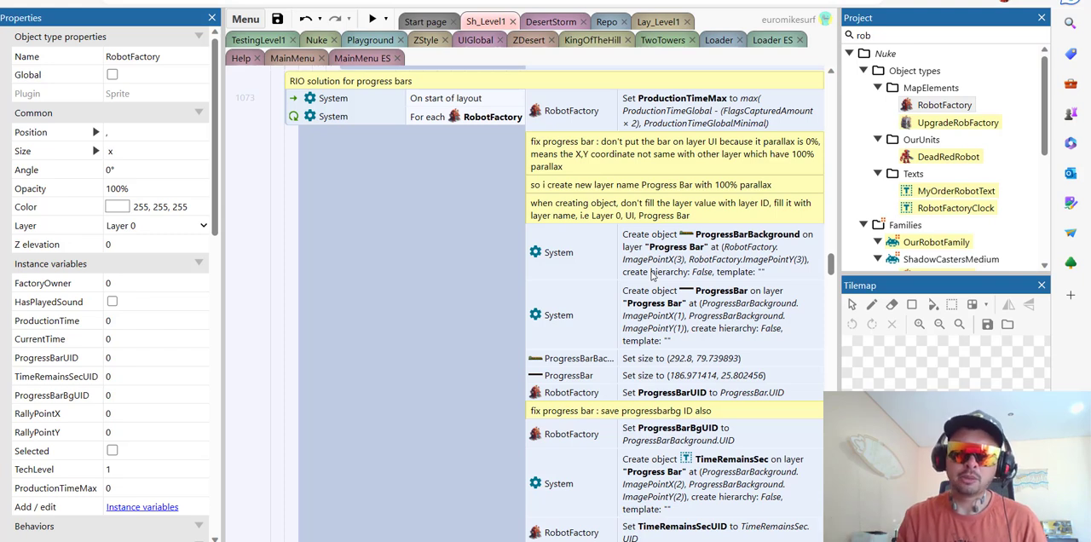
mouse_move(866, 271)
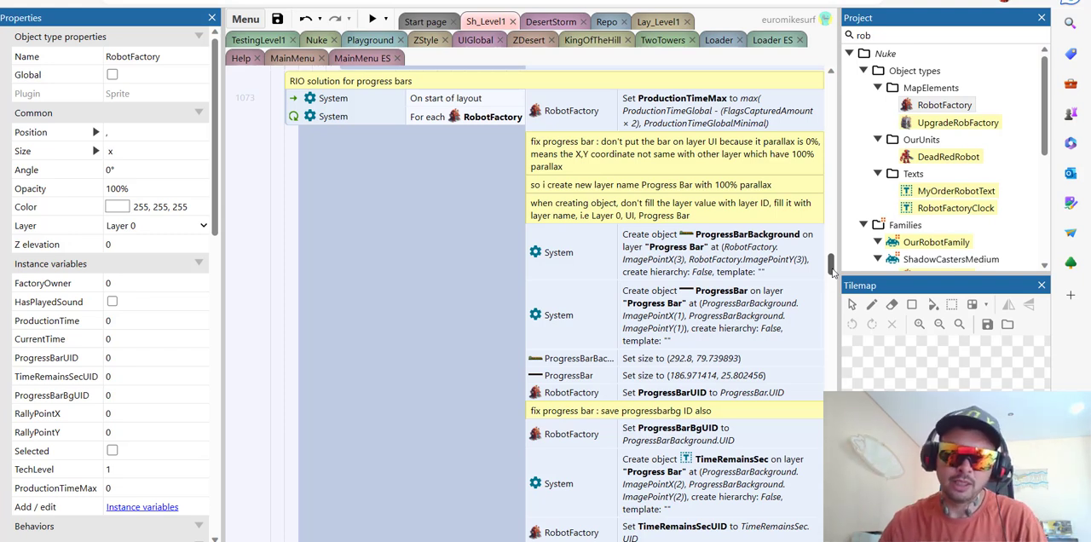
scroll(down, 3)
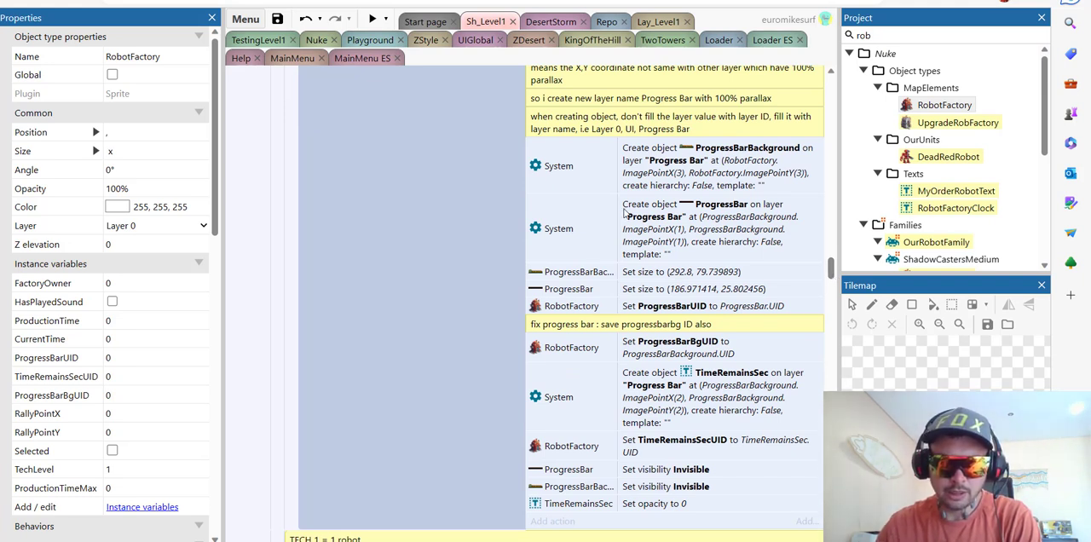
scroll(down, 3)
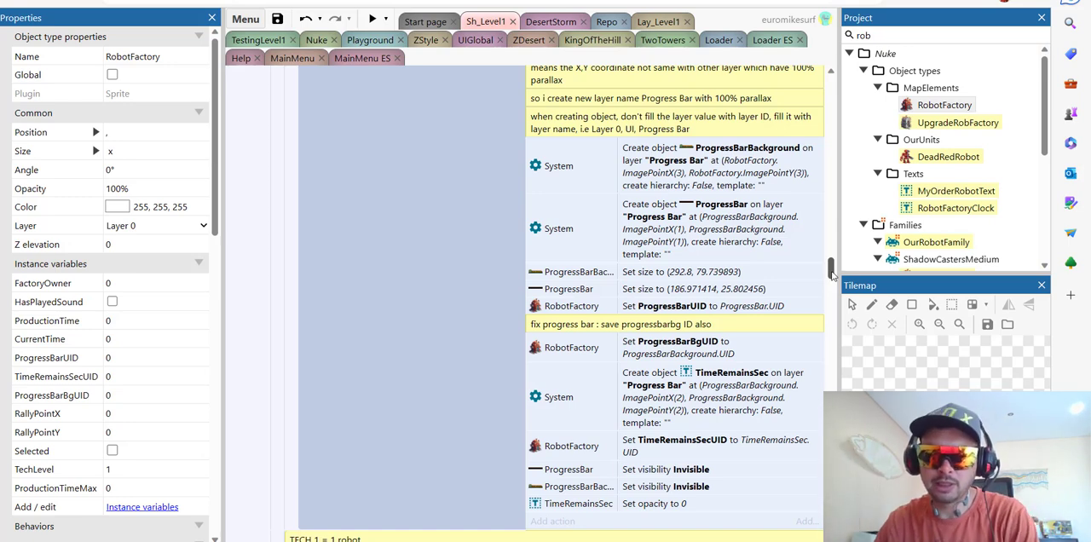
scroll(down, 3)
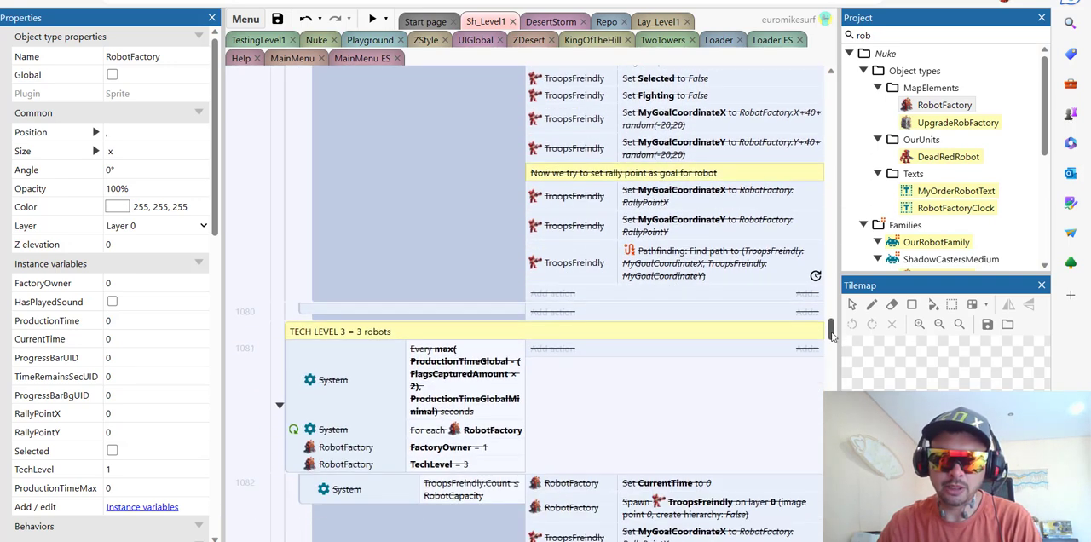
scroll(down, 3)
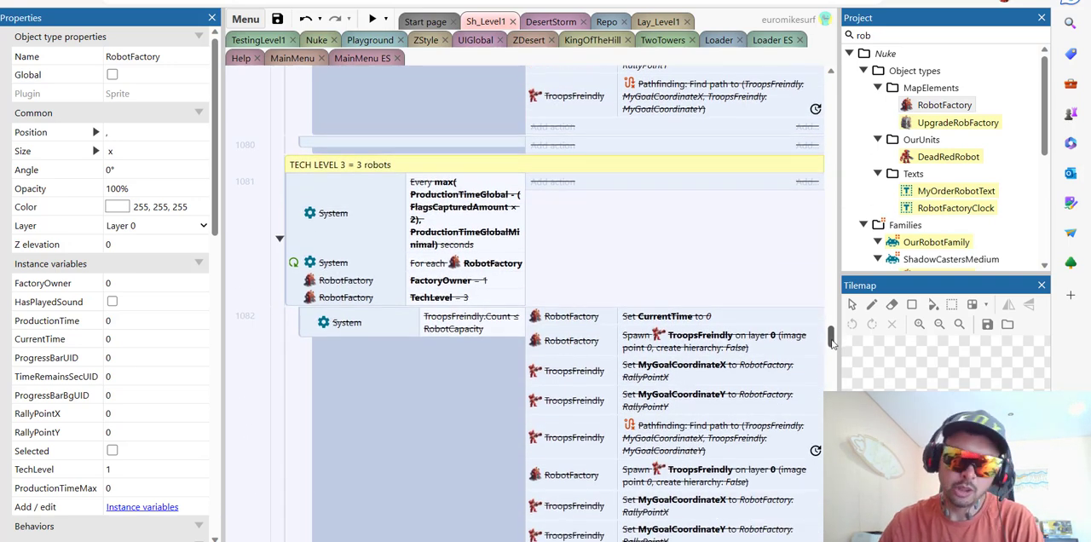
scroll(down, 3)
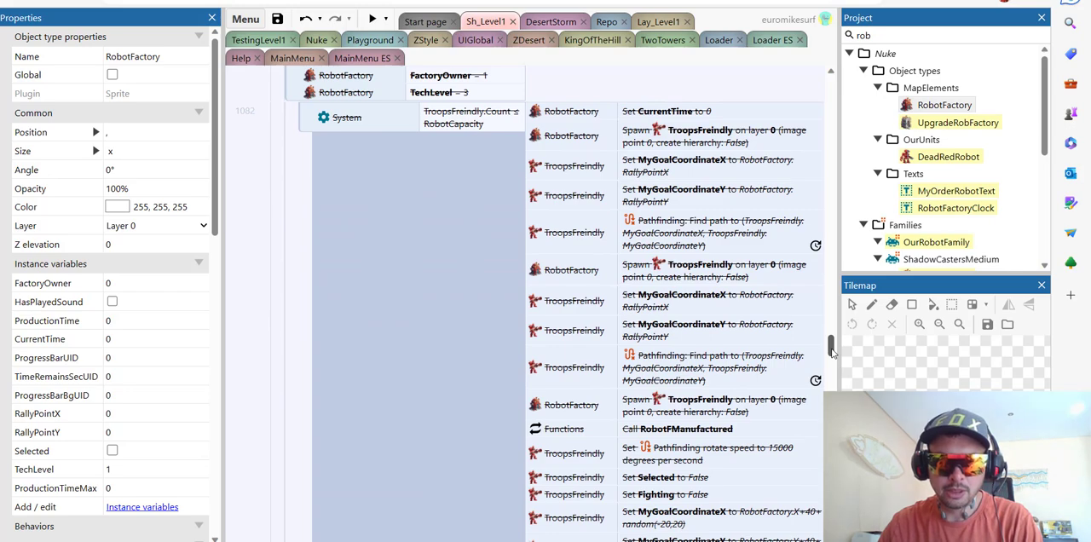
scroll(down, 3)
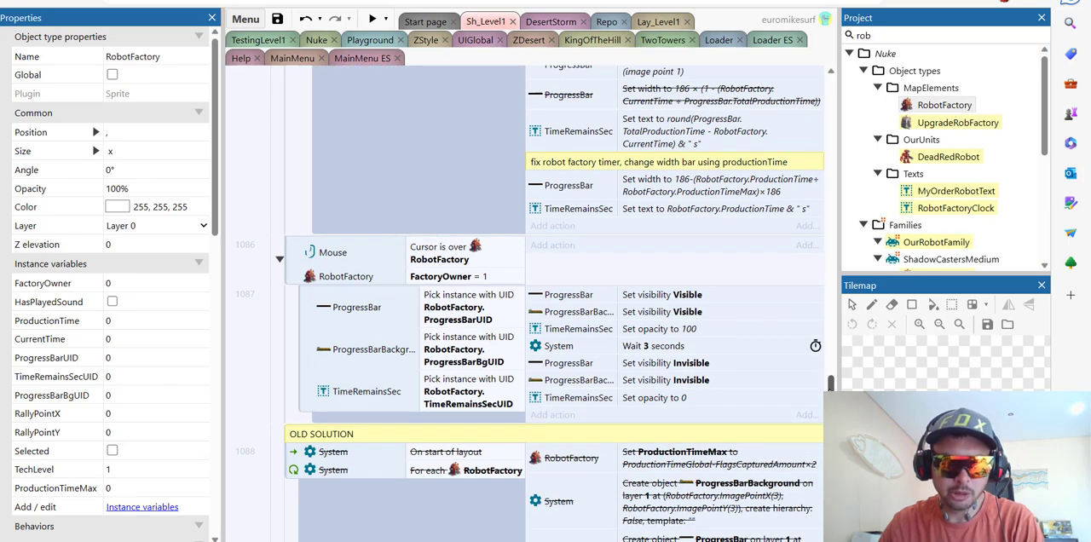
scroll(down, 3)
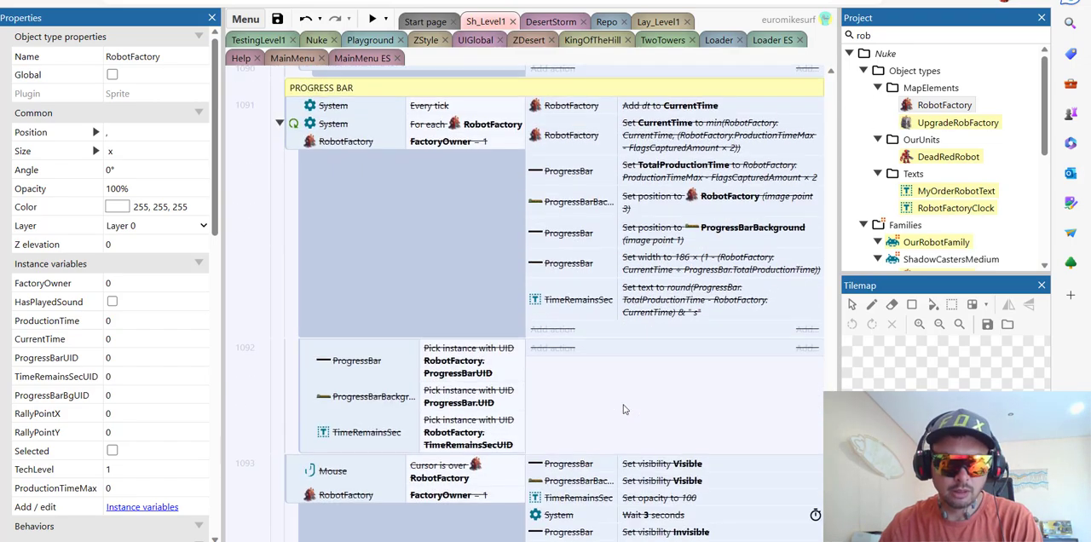
scroll(down, 3)
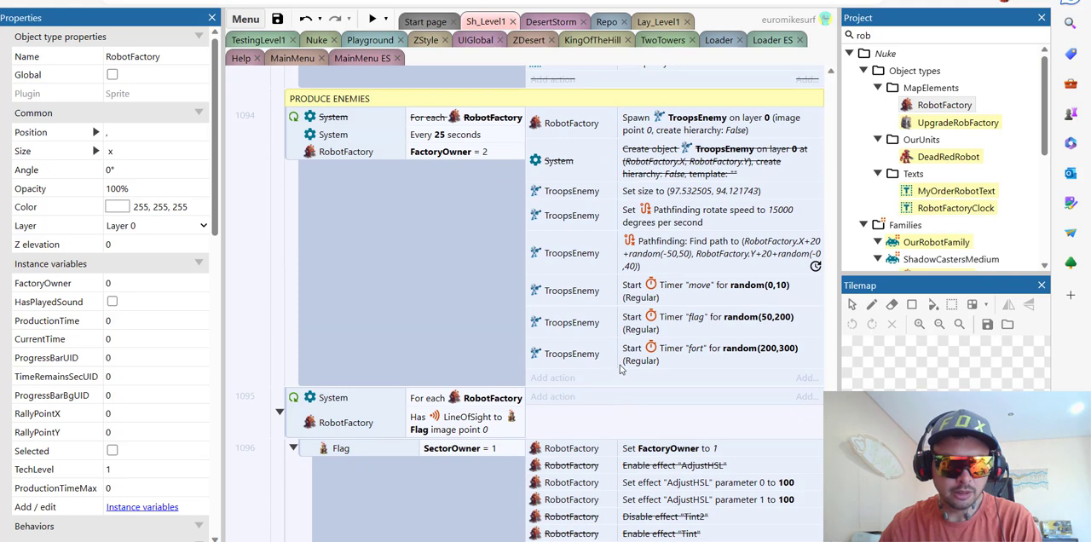
mouse_move(648, 261)
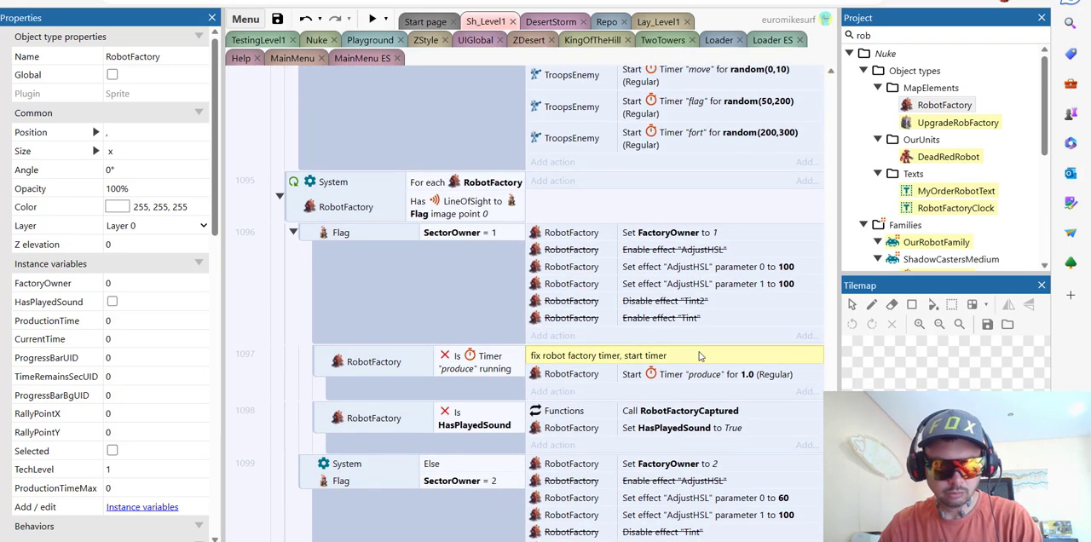
mouse_move(479, 312)
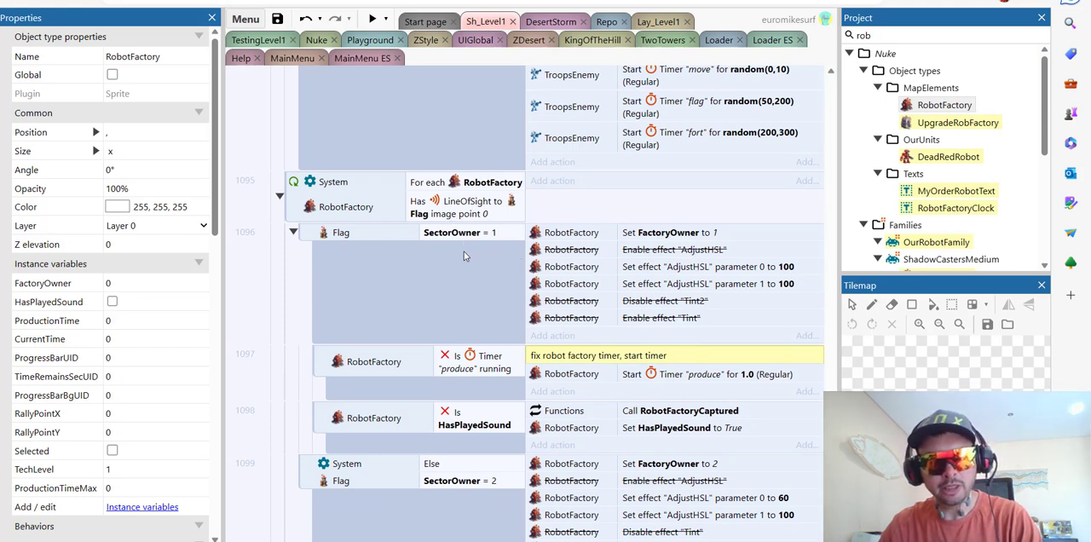
mouse_move(603, 254)
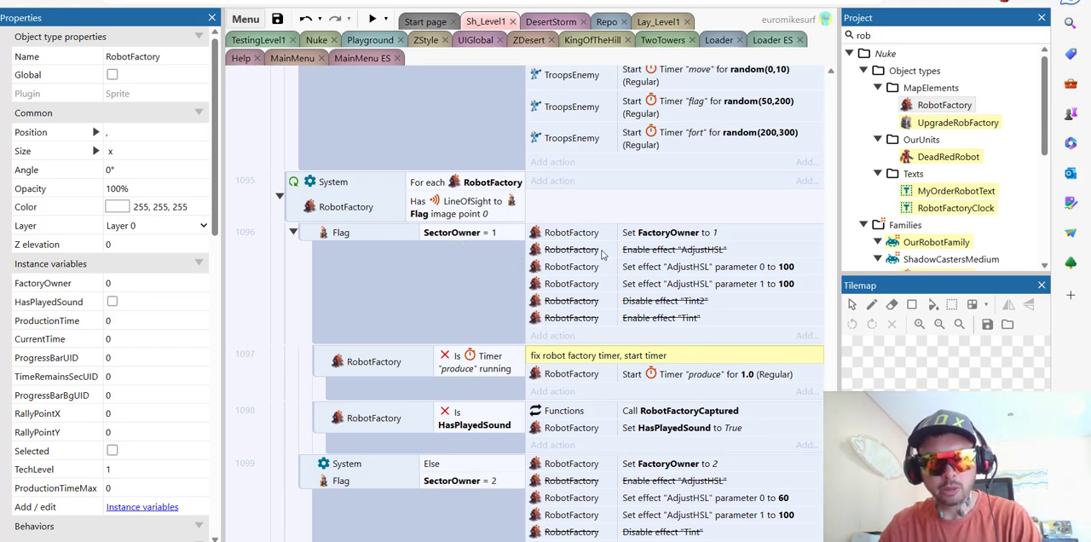
scroll(down, 3)
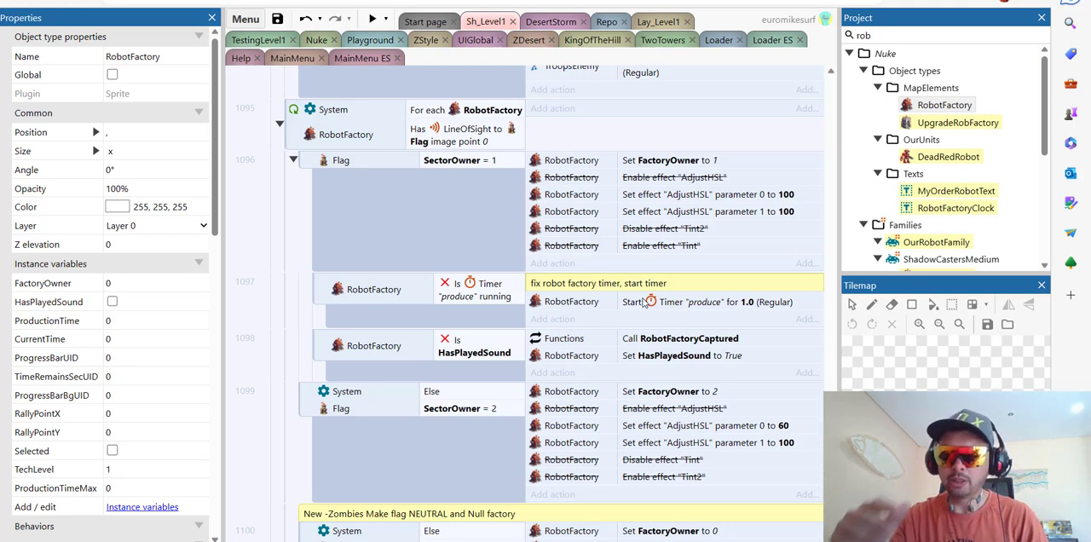
mouse_move(651, 334)
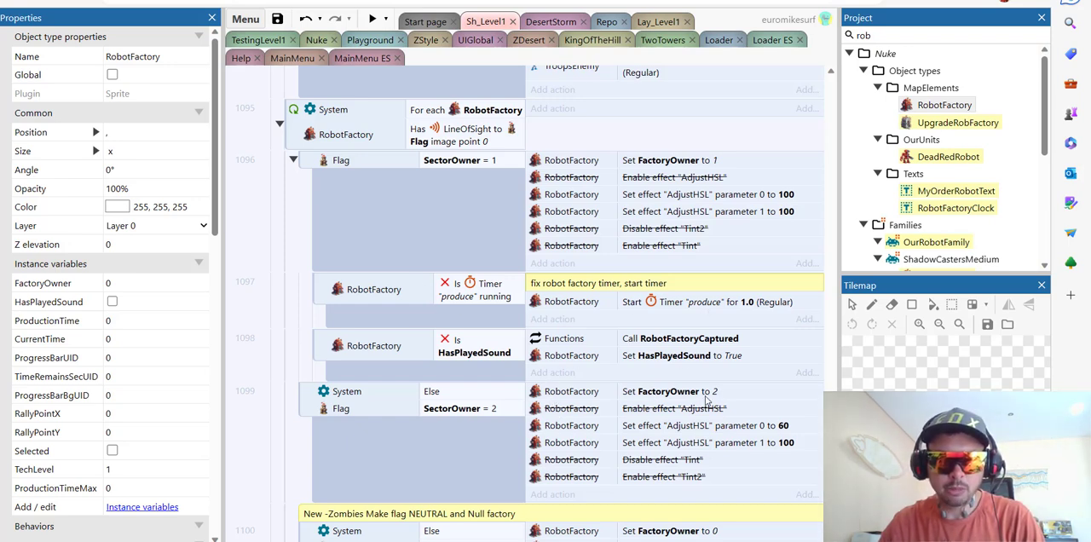
scroll(down, 3)
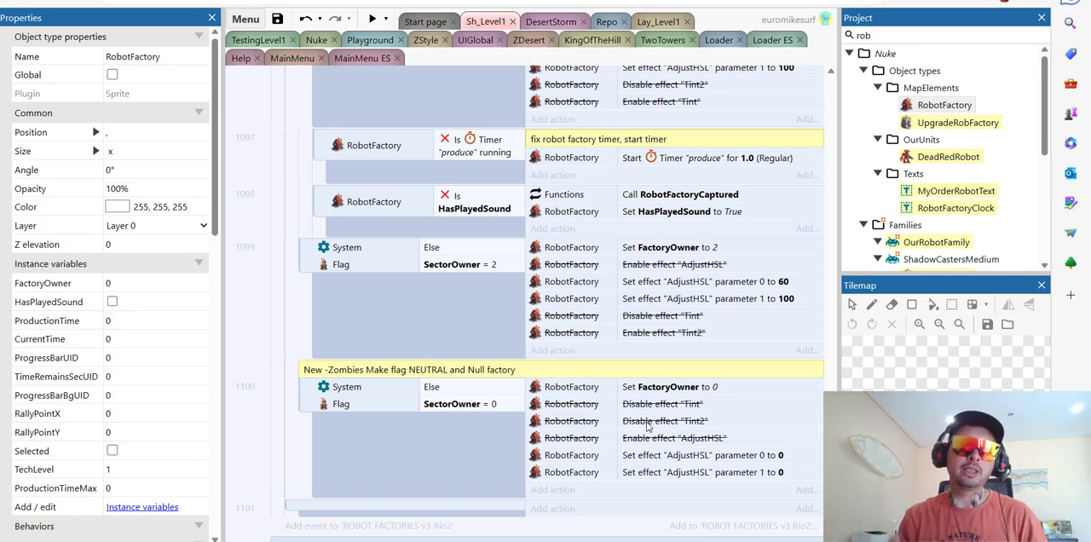
scroll(down, 3)
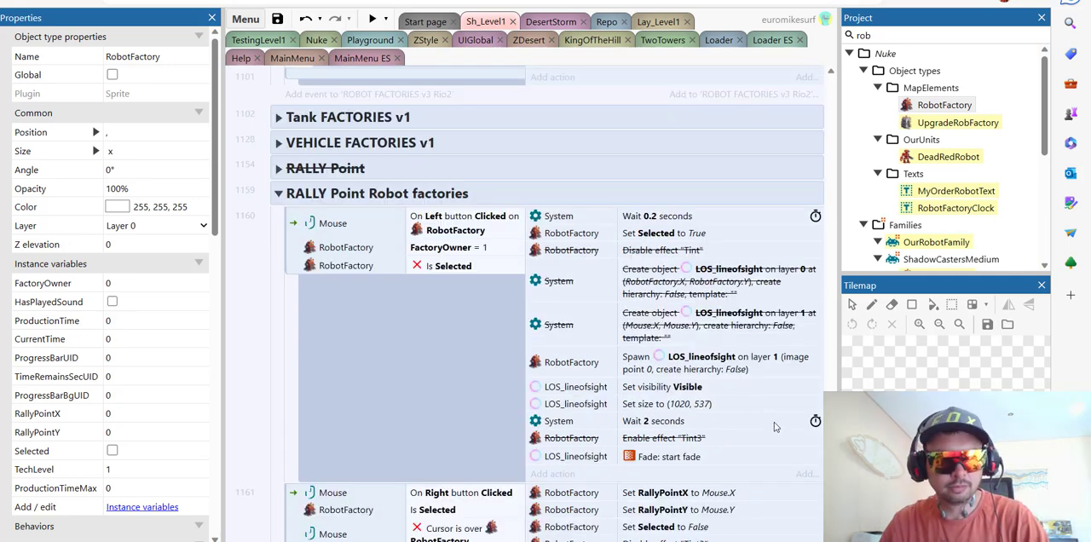
scroll(down, 3)
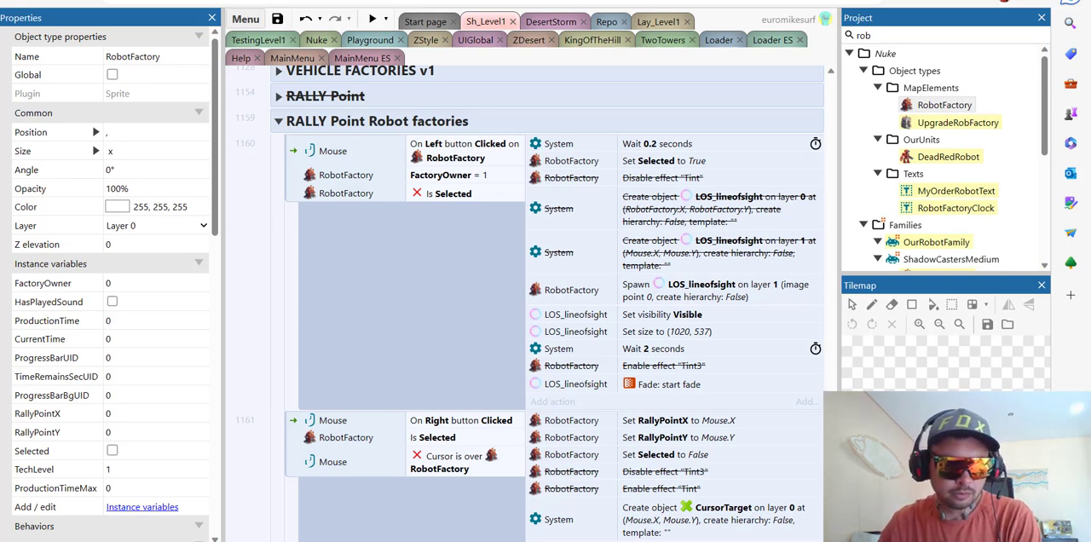
scroll(down, 3)
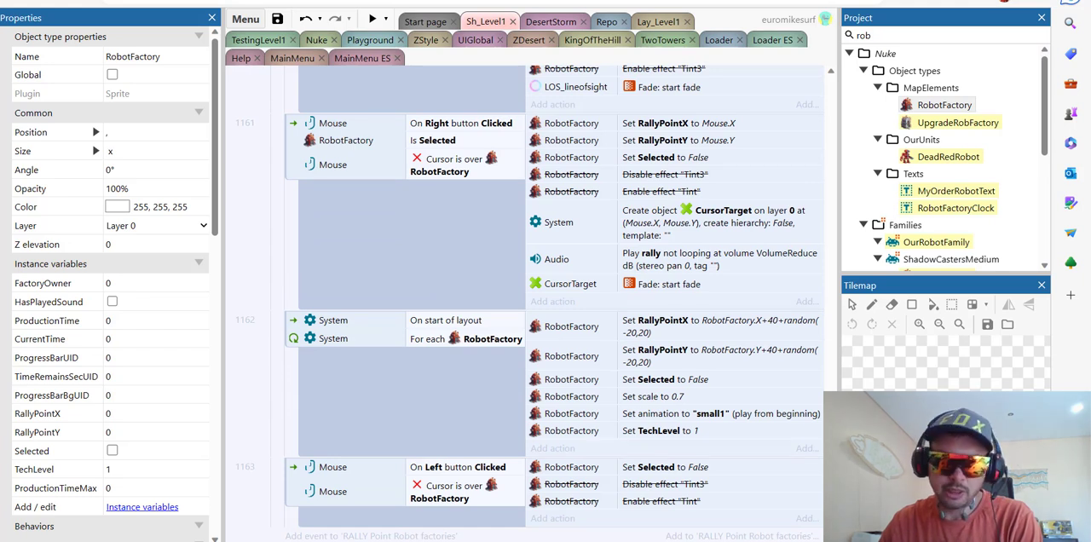
scroll(down, 3)
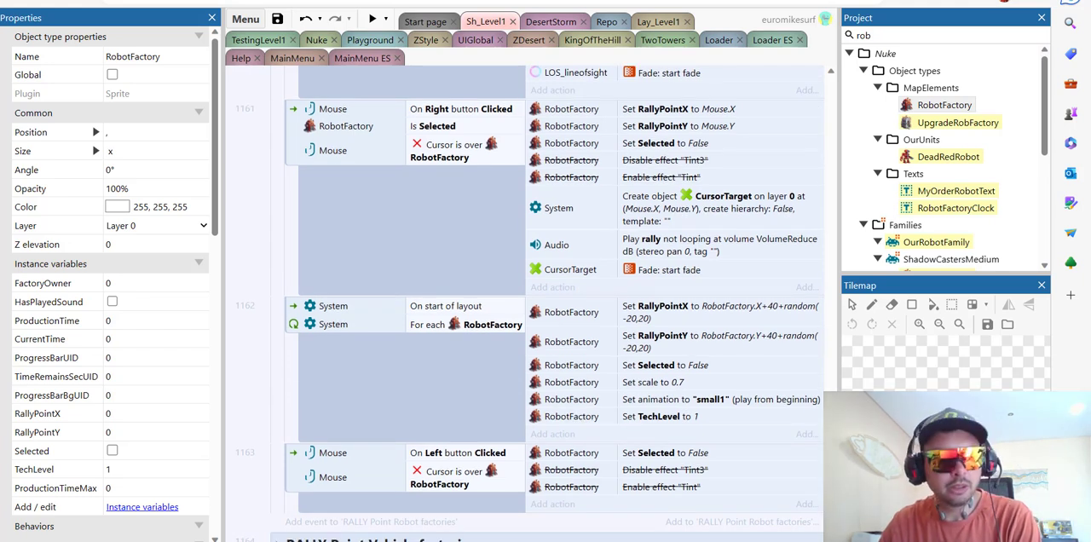
scroll(down, 3)
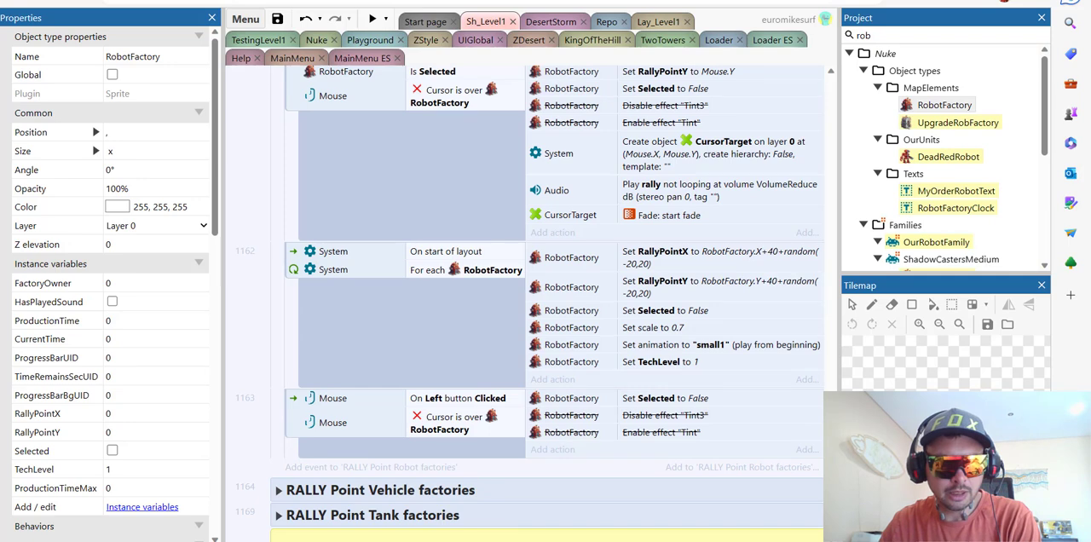
scroll(down, 3)
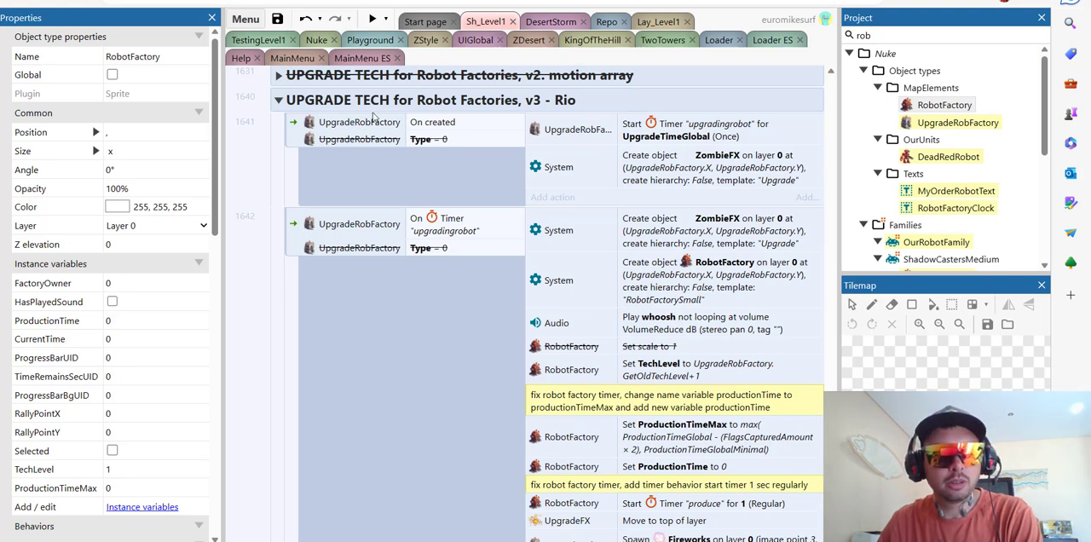
mouse_move(750, 150)
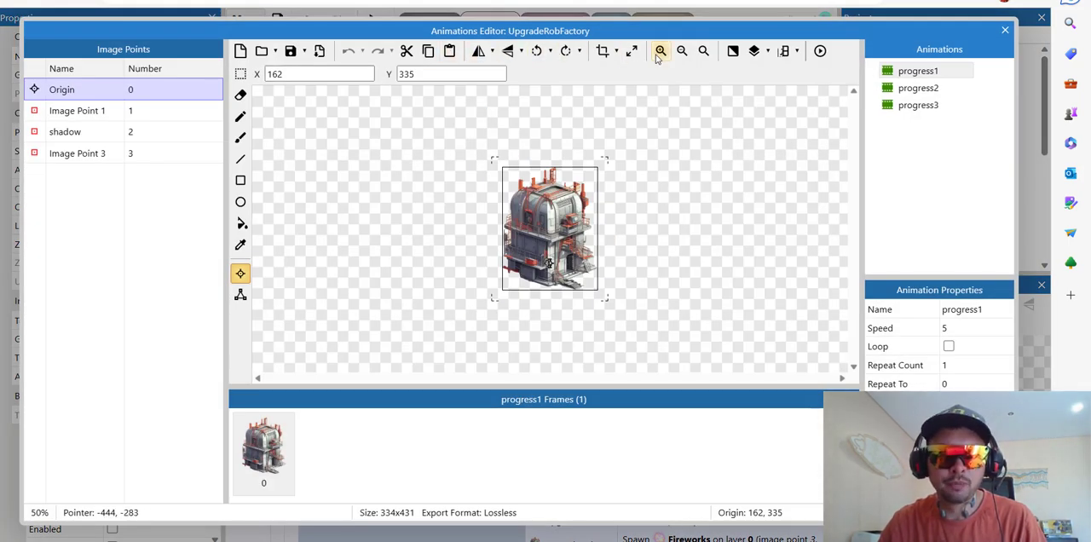
click(917, 89)
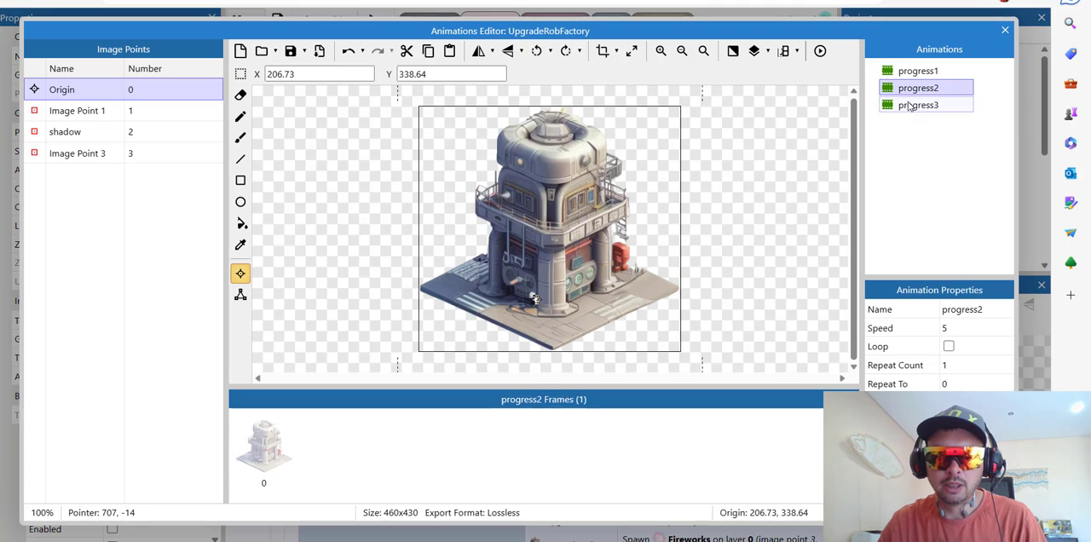
click(917, 105)
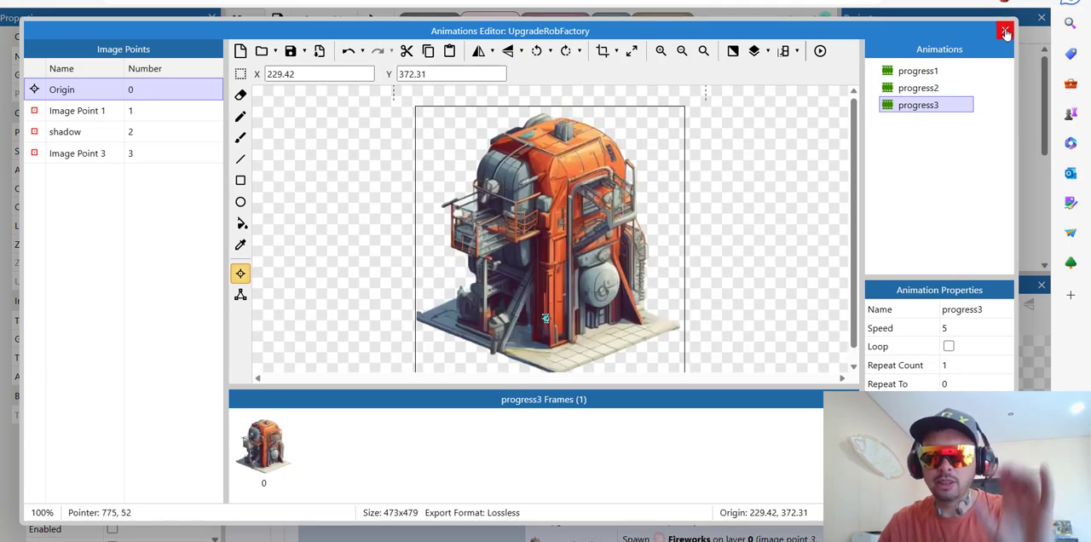
click(1005, 31)
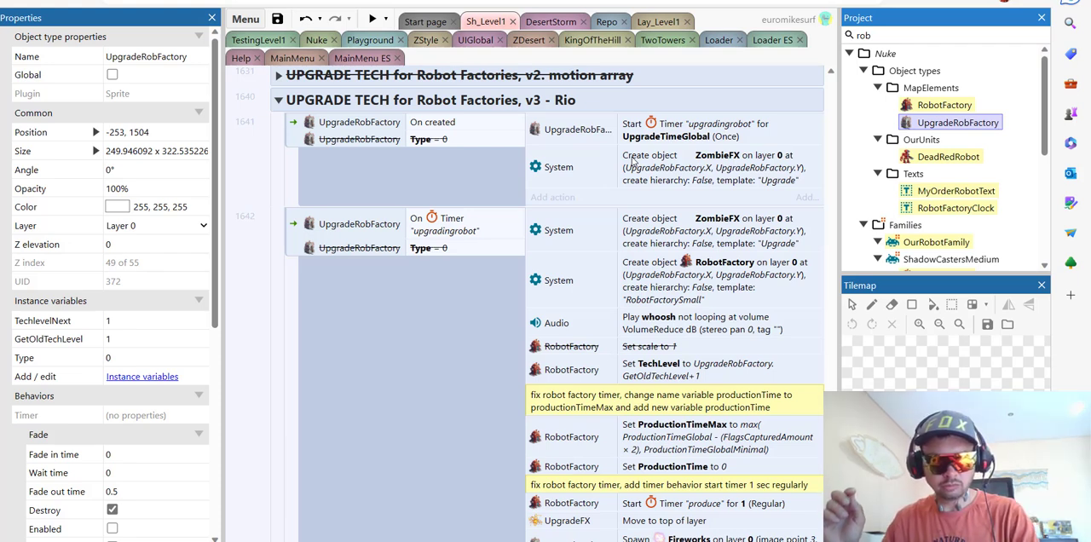
click(947, 156)
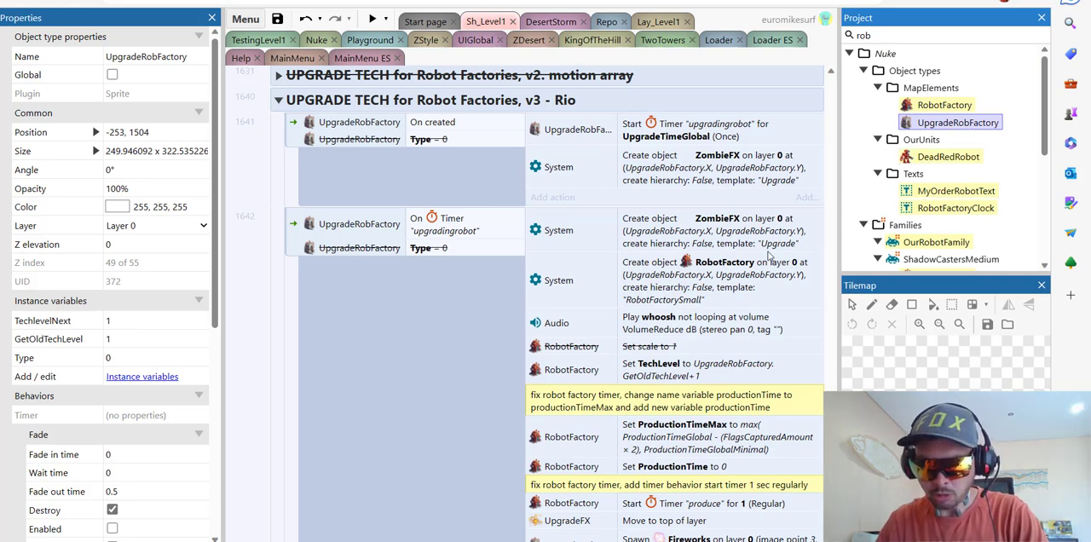
mouse_move(759, 260)
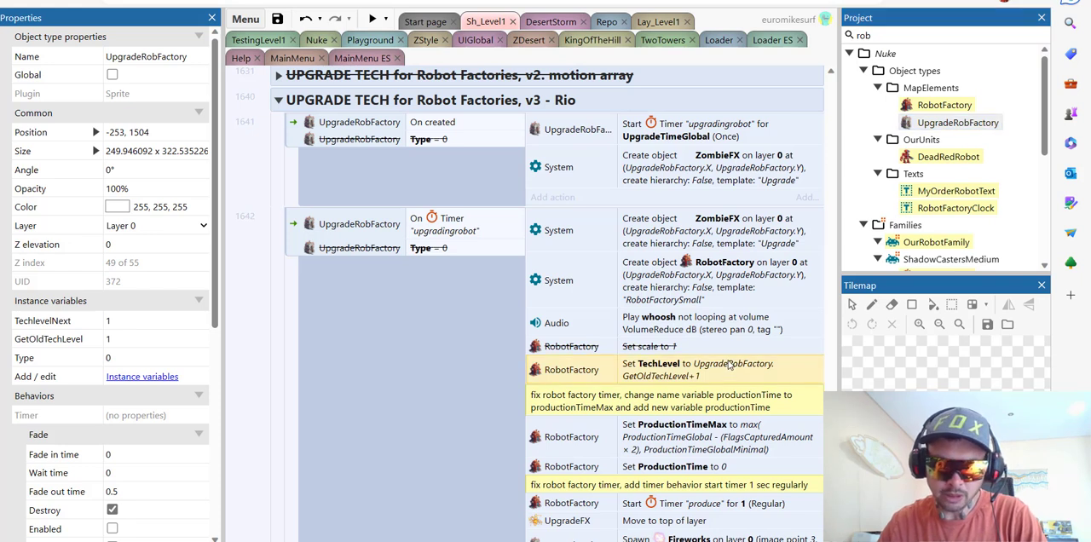
mouse_move(808, 454)
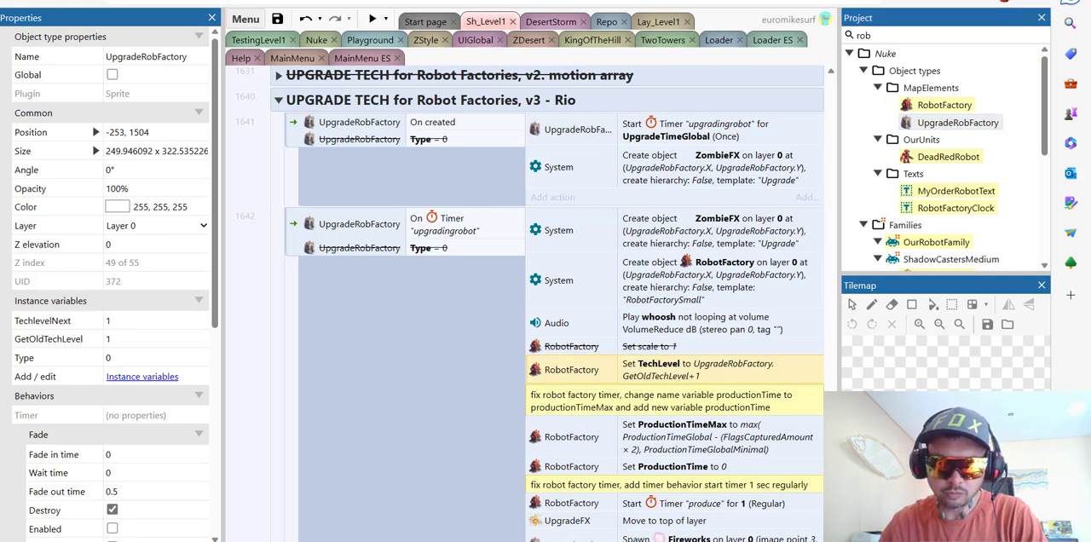
scroll(down, 3)
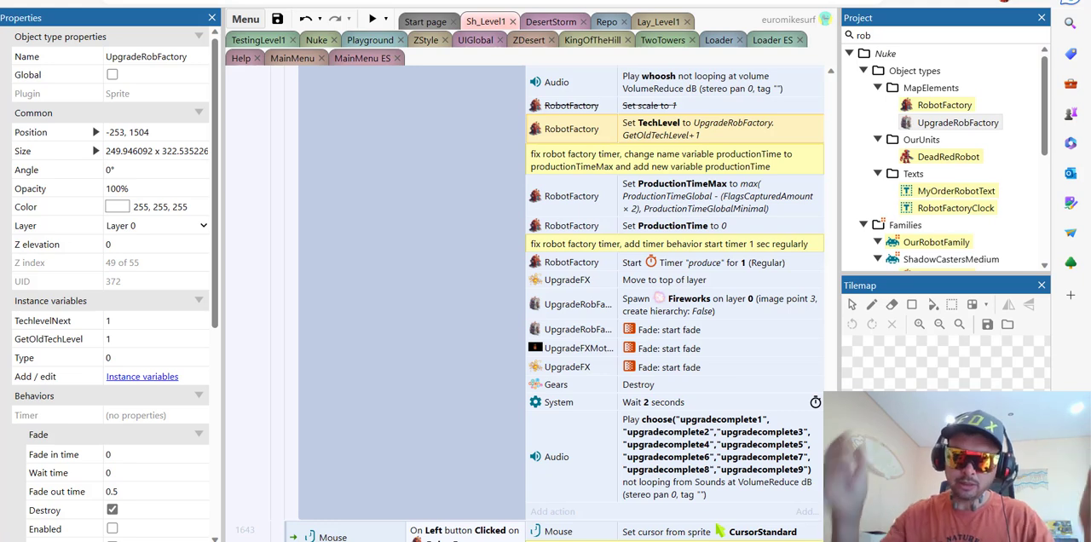
mouse_move(682, 322)
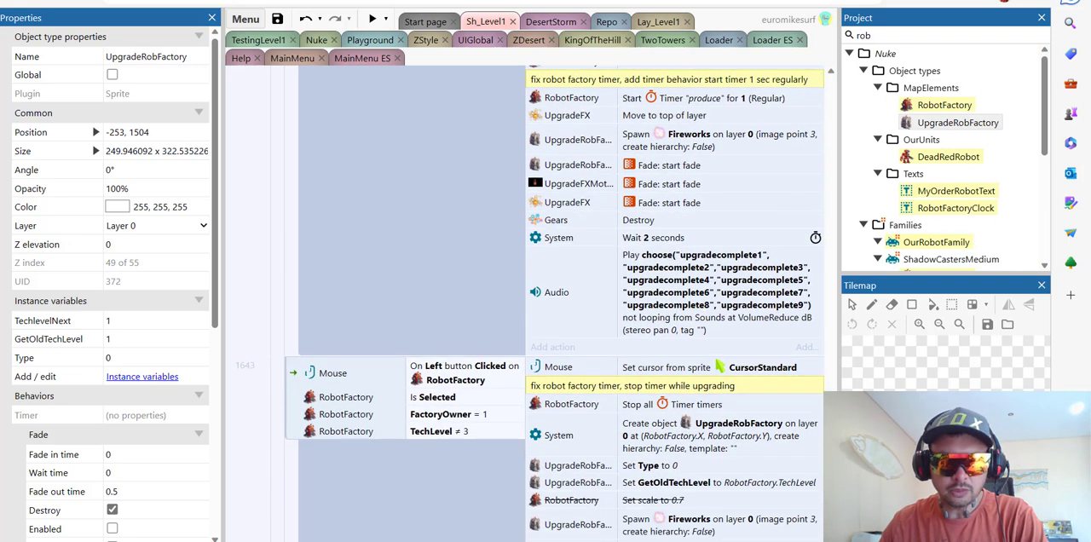
scroll(down, 3)
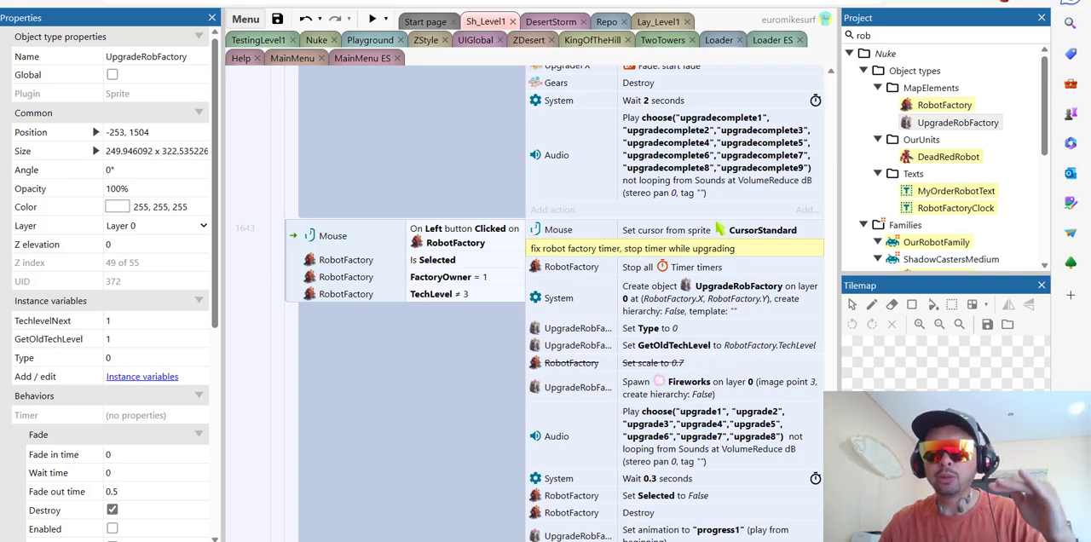
scroll(down, 3)
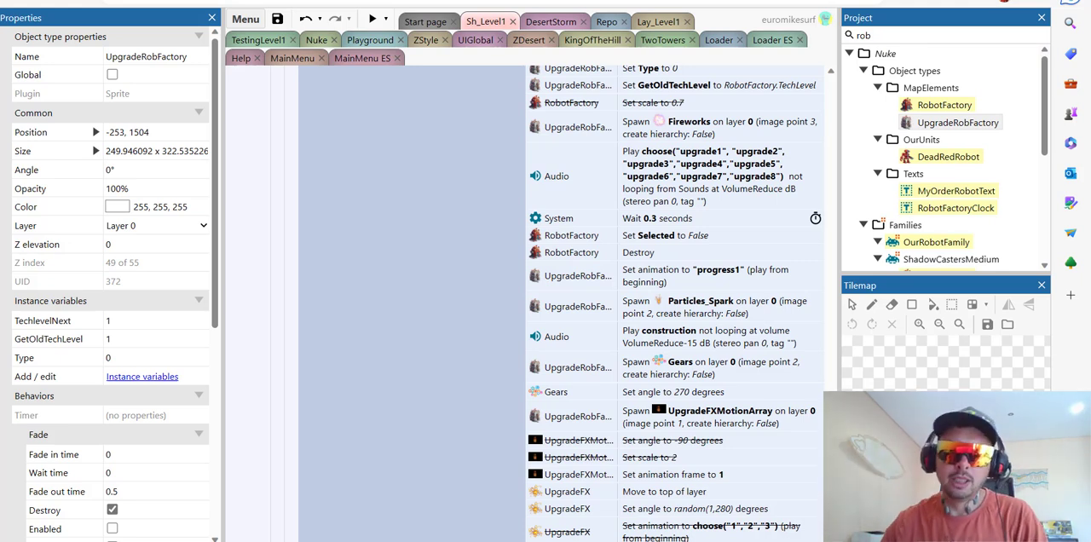
scroll(down, 3)
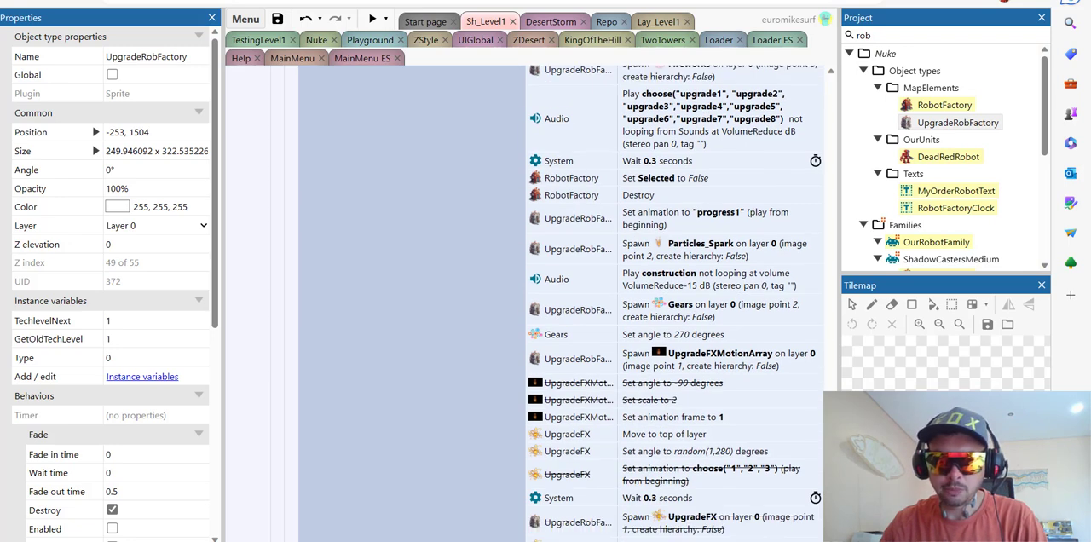
scroll(down, 3)
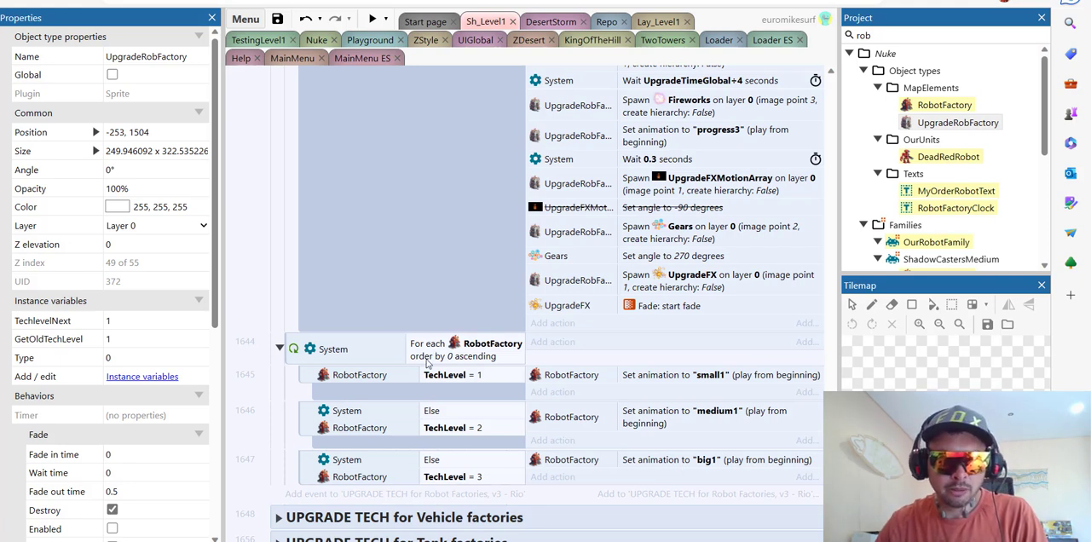
mouse_move(467, 378)
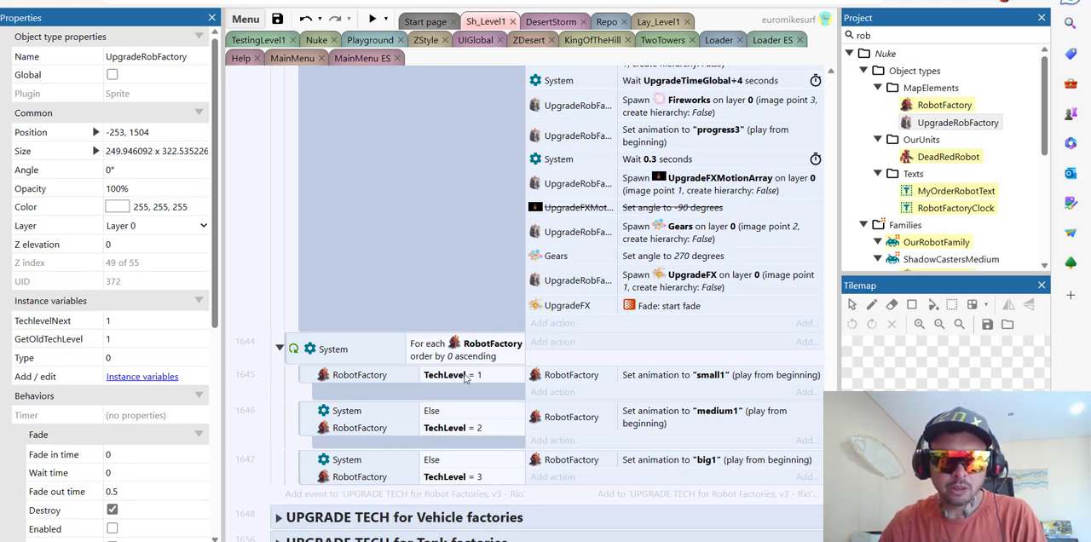
mouse_move(675, 378)
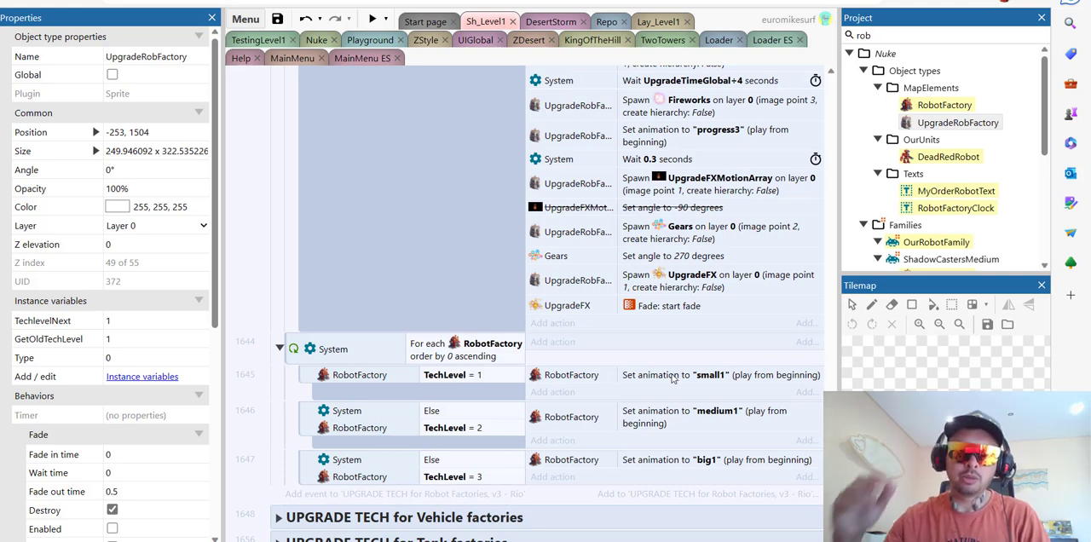
mouse_move(661, 361)
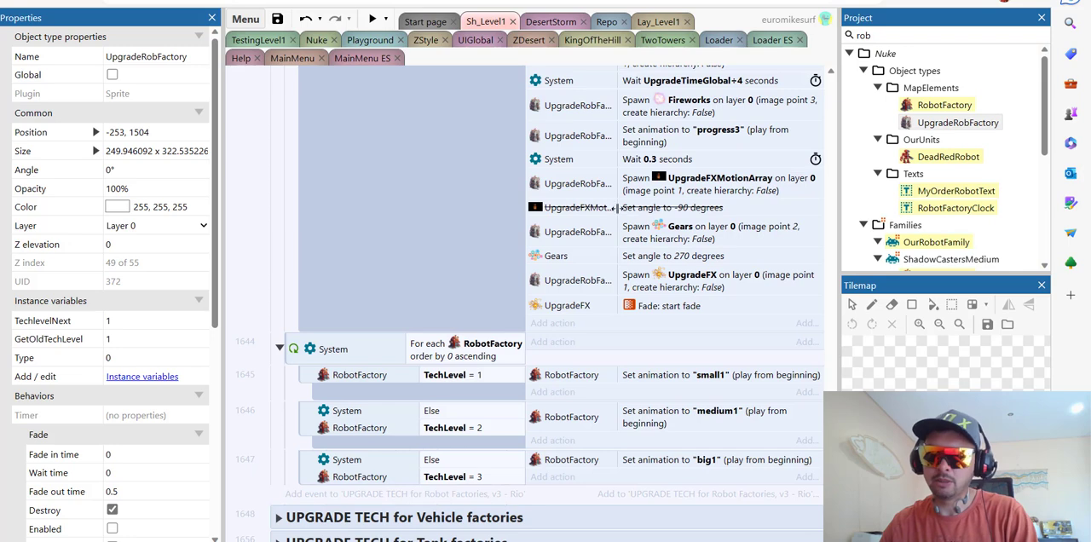
Show the Playground layout with its robot factories, troops and TankFactory.
click(370, 40)
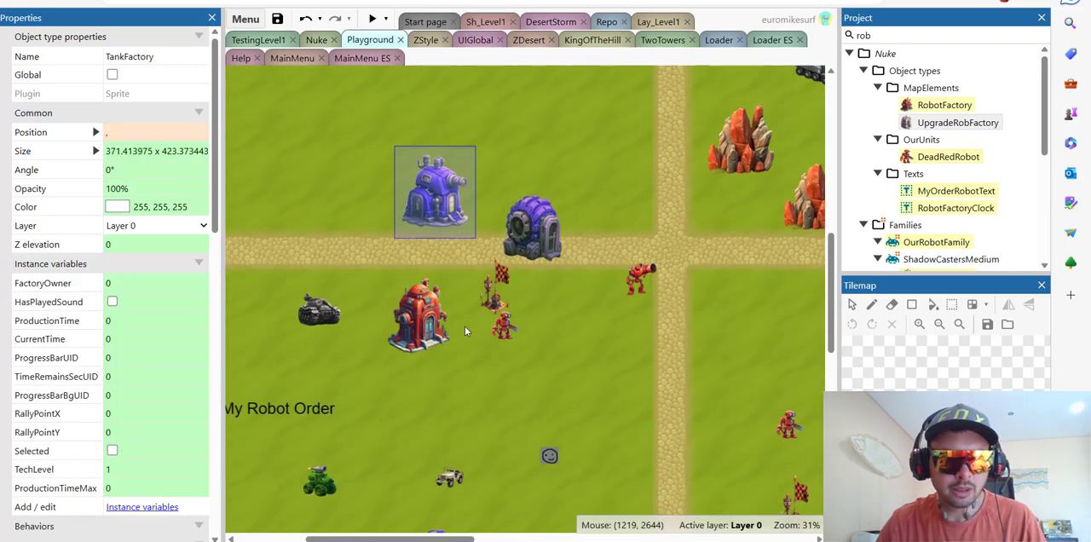
mouse_move(435, 275)
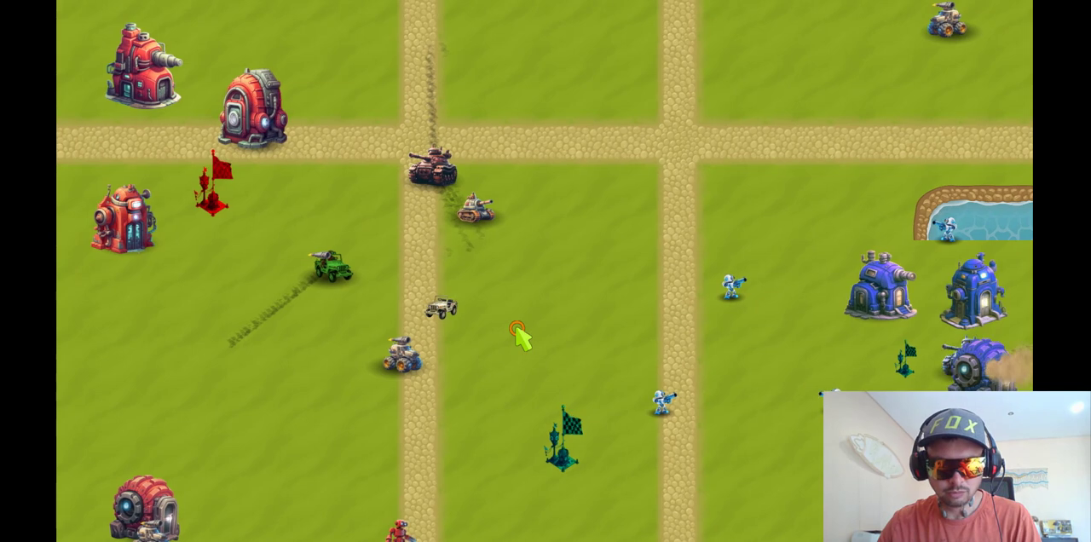
mouse_move(315, 128)
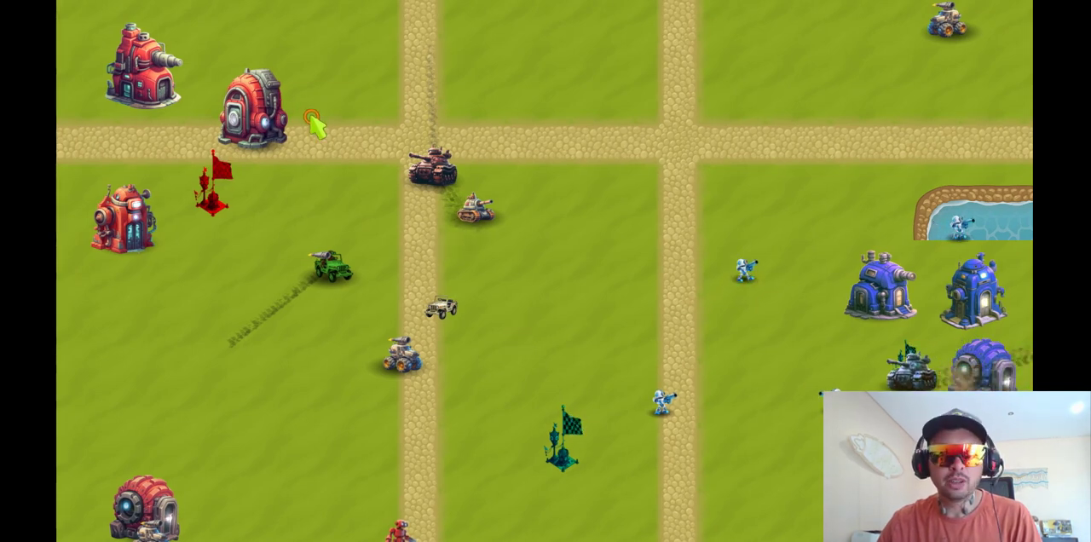